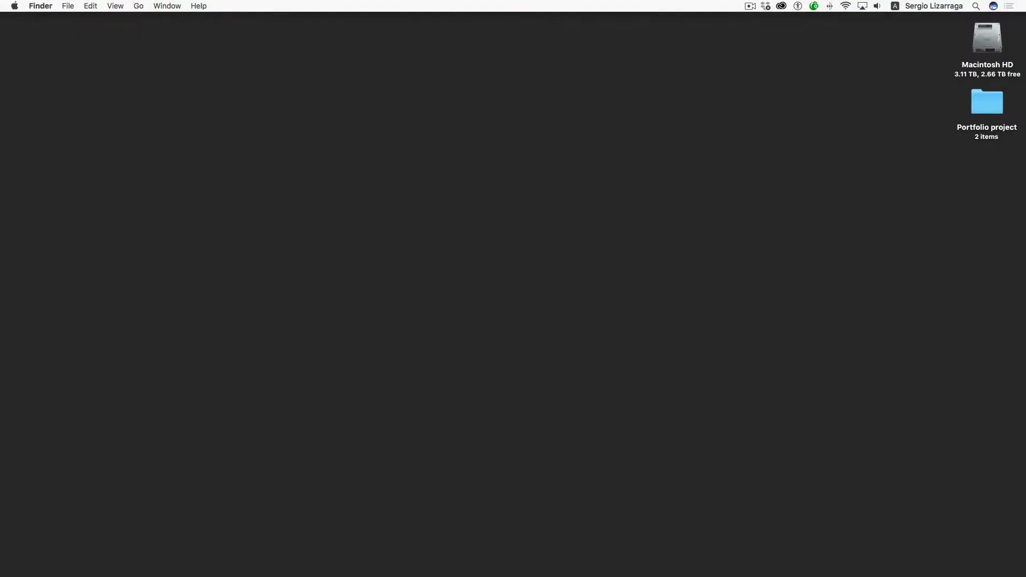
mouse_move(953, 149)
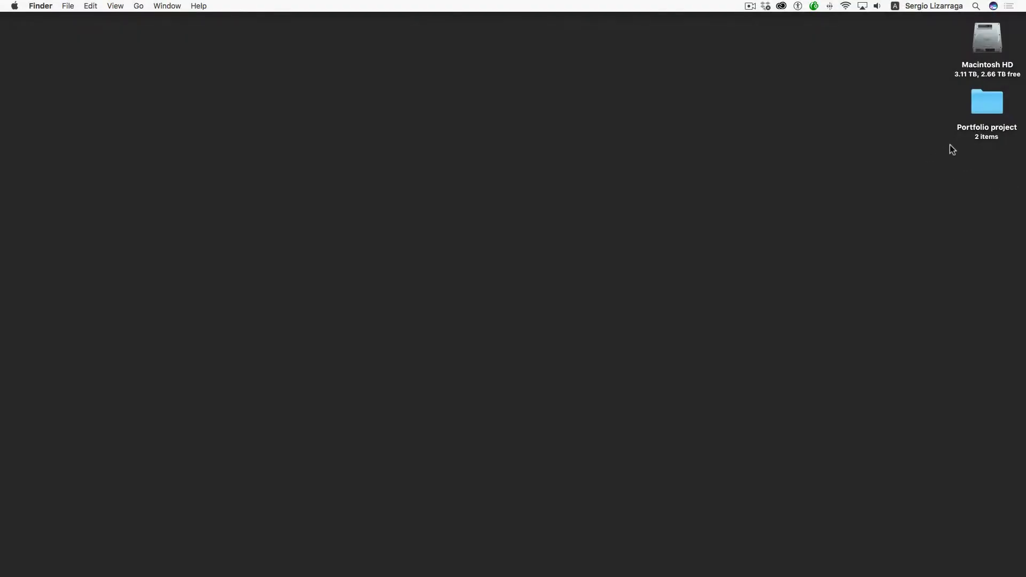
- Open the Portfolio project folder on the desktop to reveal the pinhole images subfolder
double_click(987, 101)
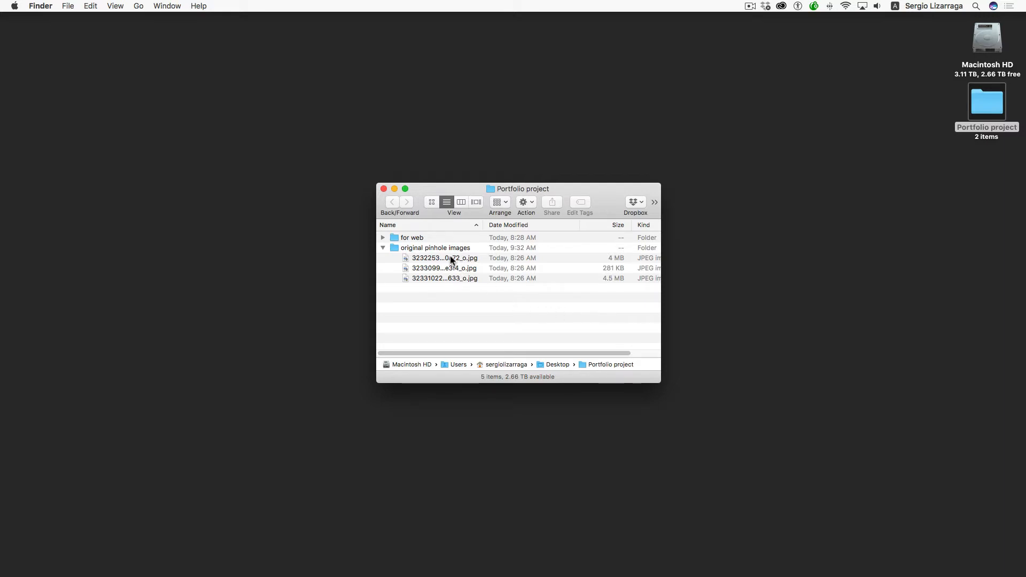
- Quick Look the first pinhole image, then open the empty for web folder
click(442, 257)
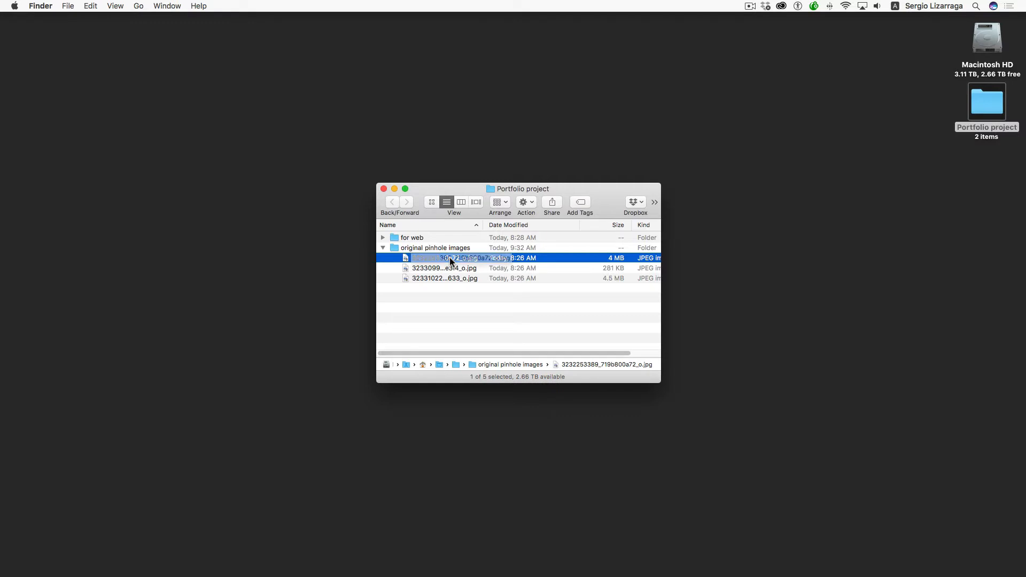
key(space)
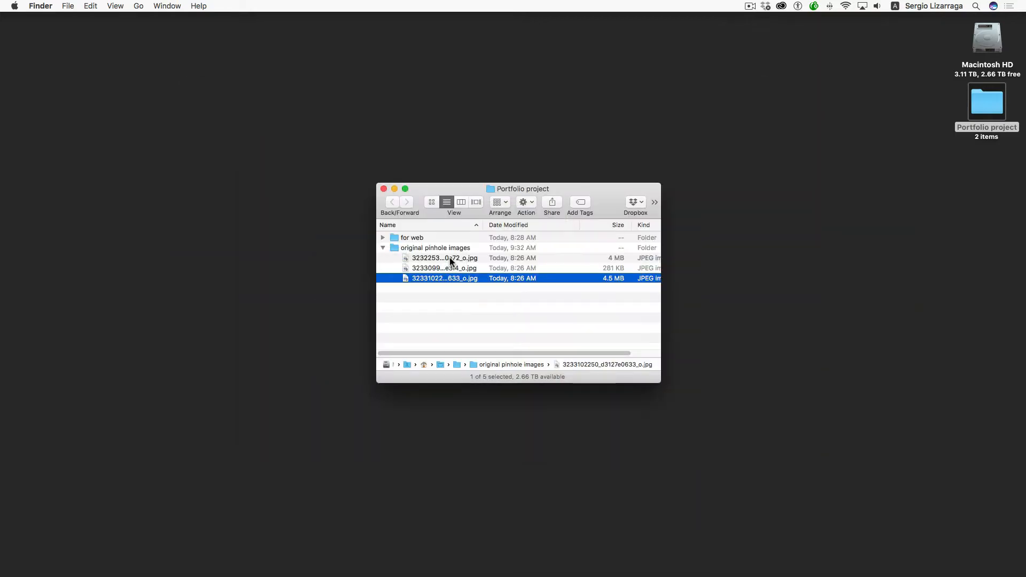
mouse_move(476, 317)
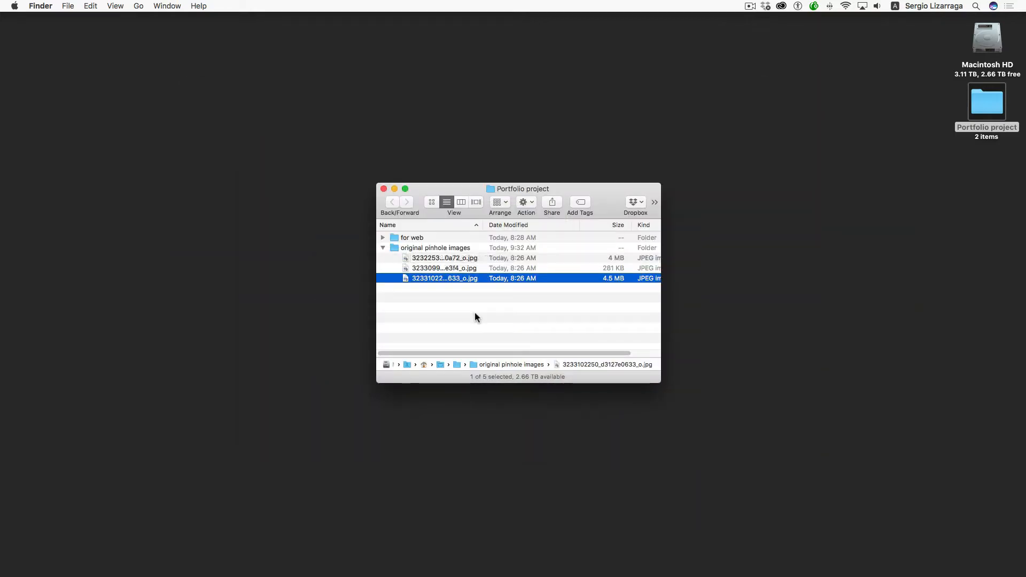
mouse_move(476, 316)
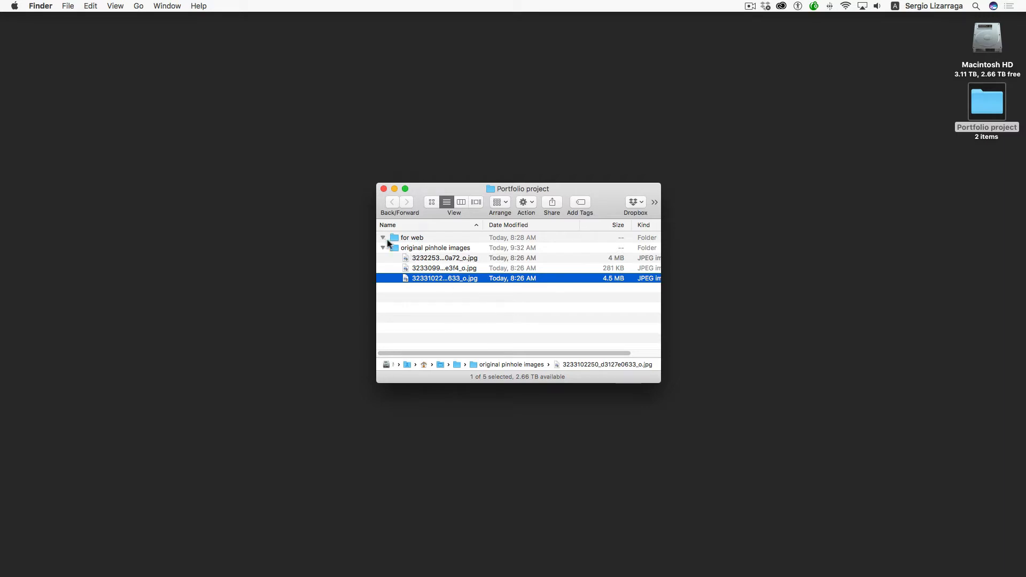
double_click(412, 236)
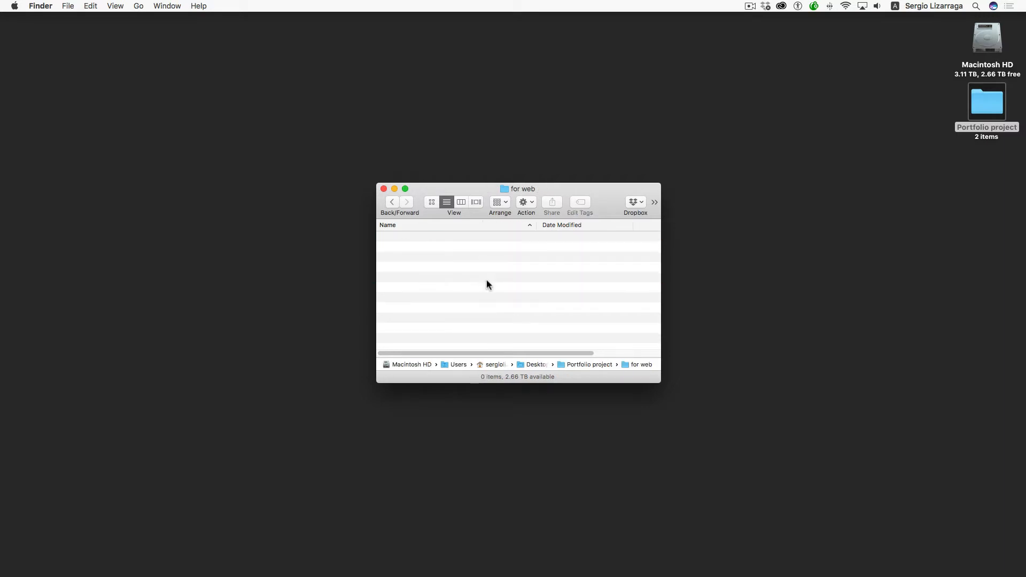
click(391, 201)
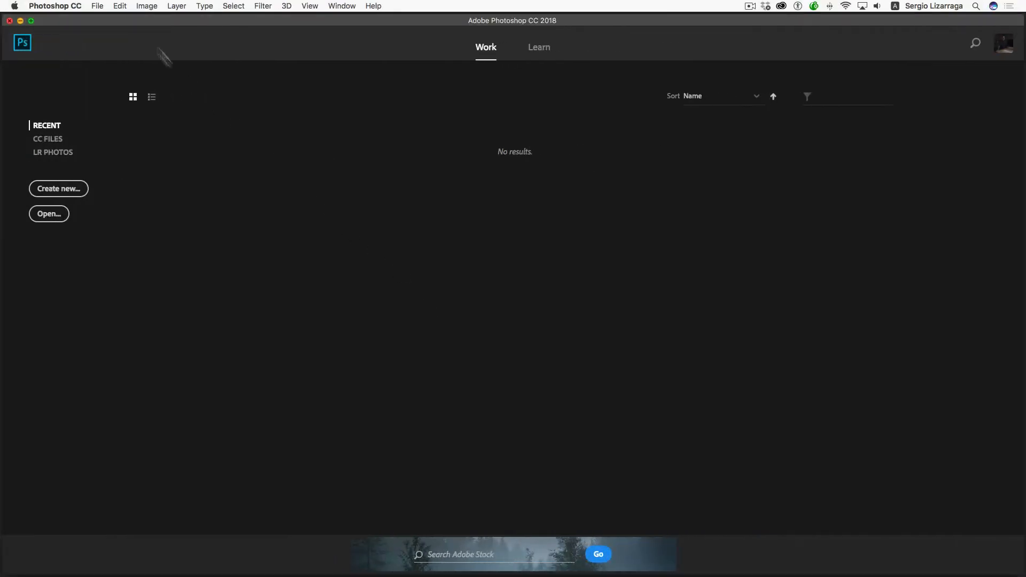
- Create a new 1500 × 1000 px Web preset document with Artboards enabled
click(58, 188)
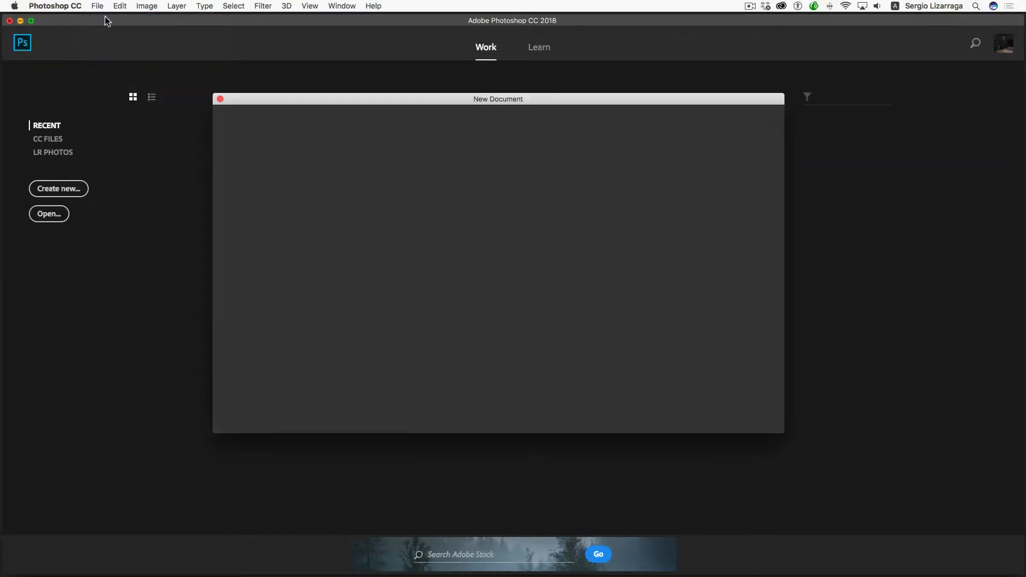
click(58, 188)
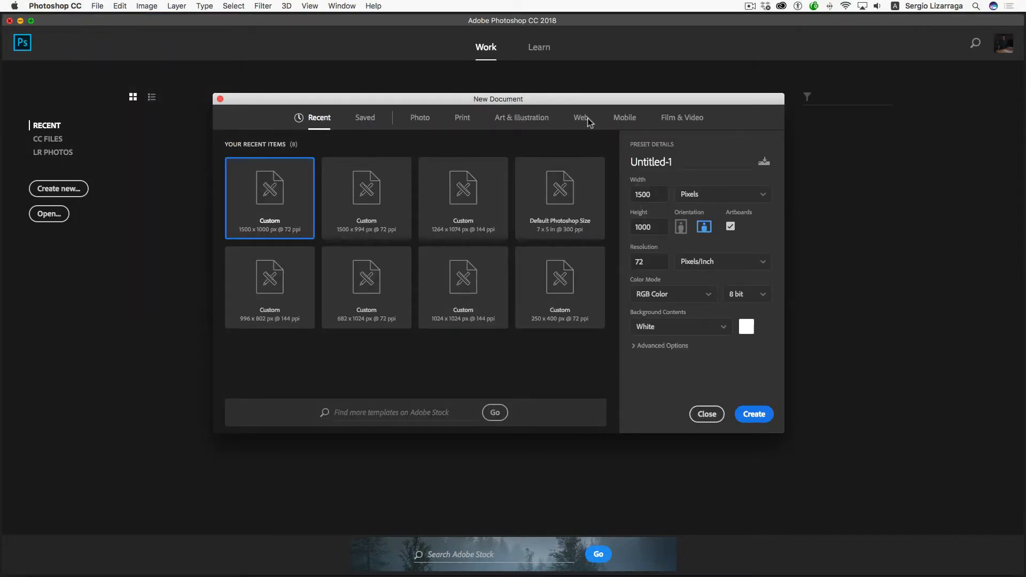
click(580, 117)
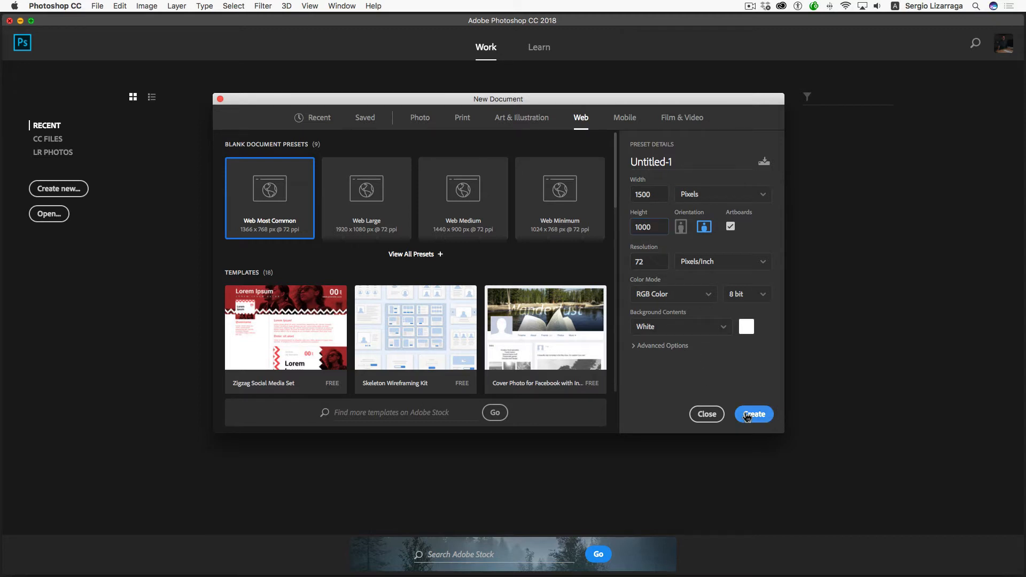
click(753, 414)
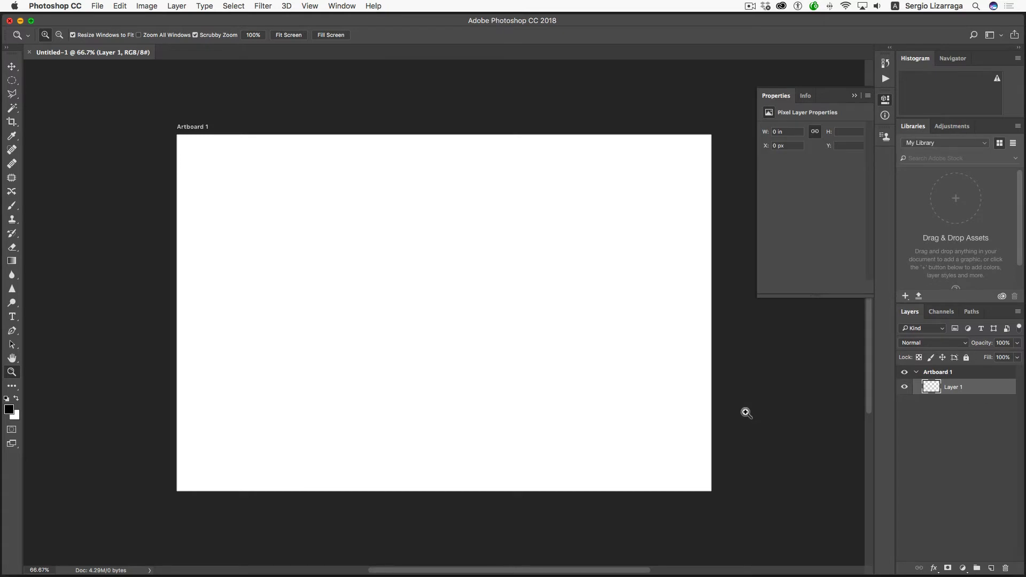
mouse_move(658, 349)
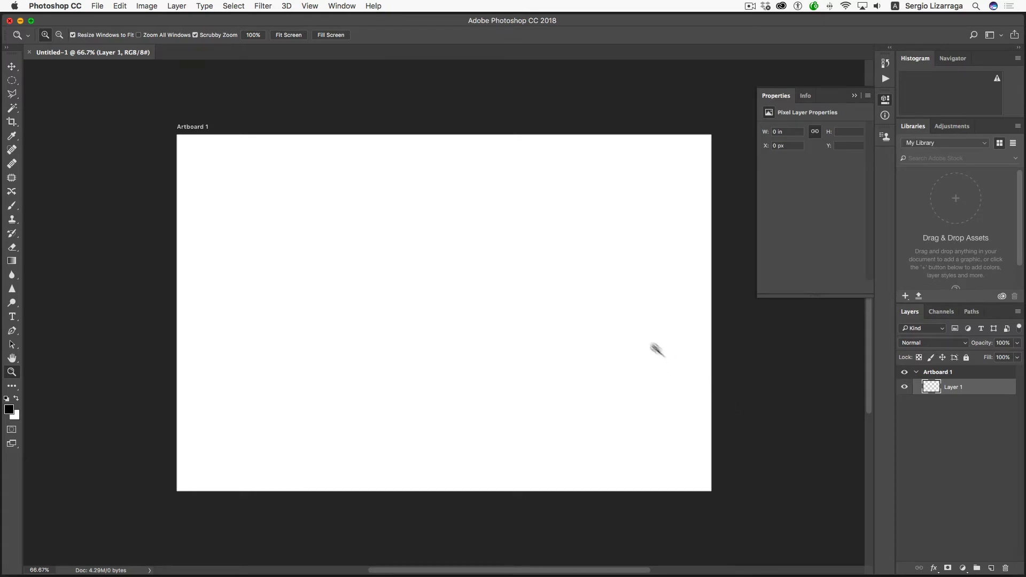
- Render black-and-white Clouds across the blank artboard layer
click(262, 6)
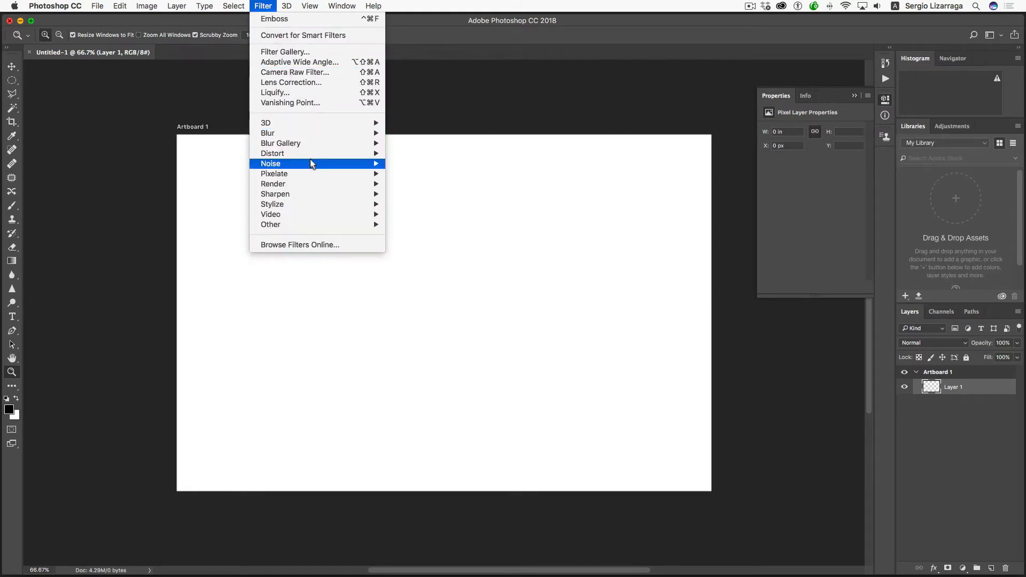
mouse_move(273, 183)
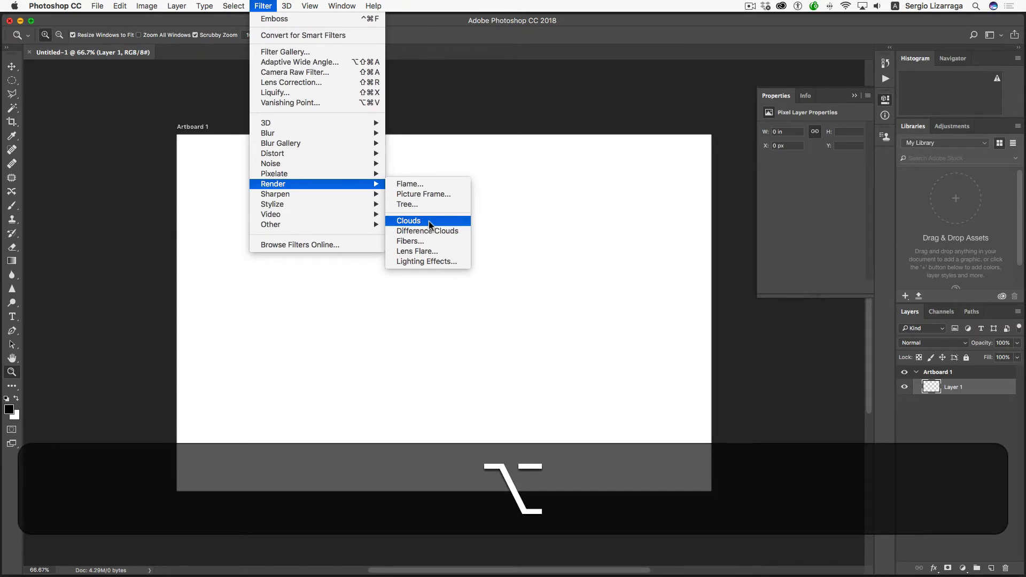
click(408, 221)
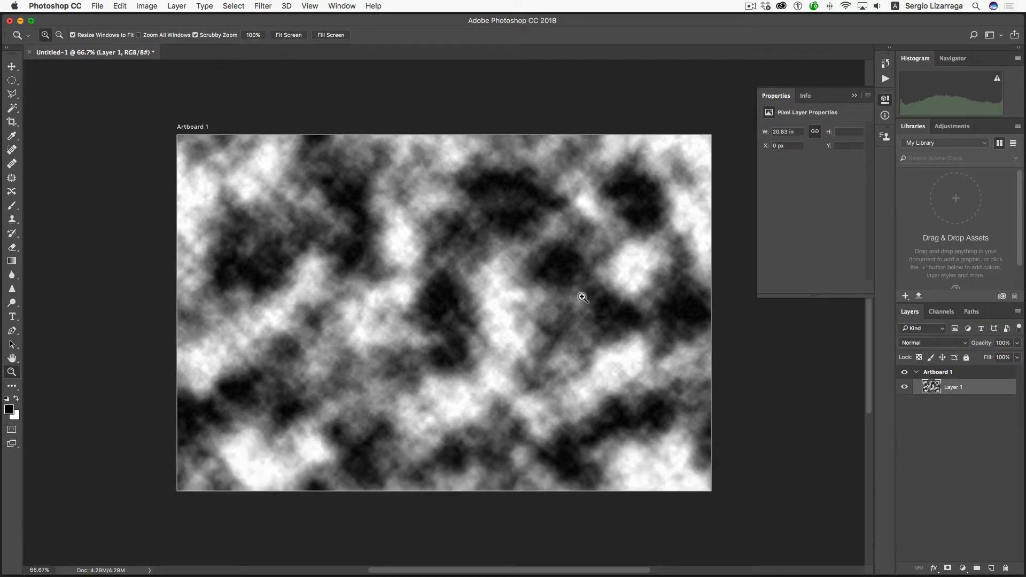
mouse_move(260, 15)
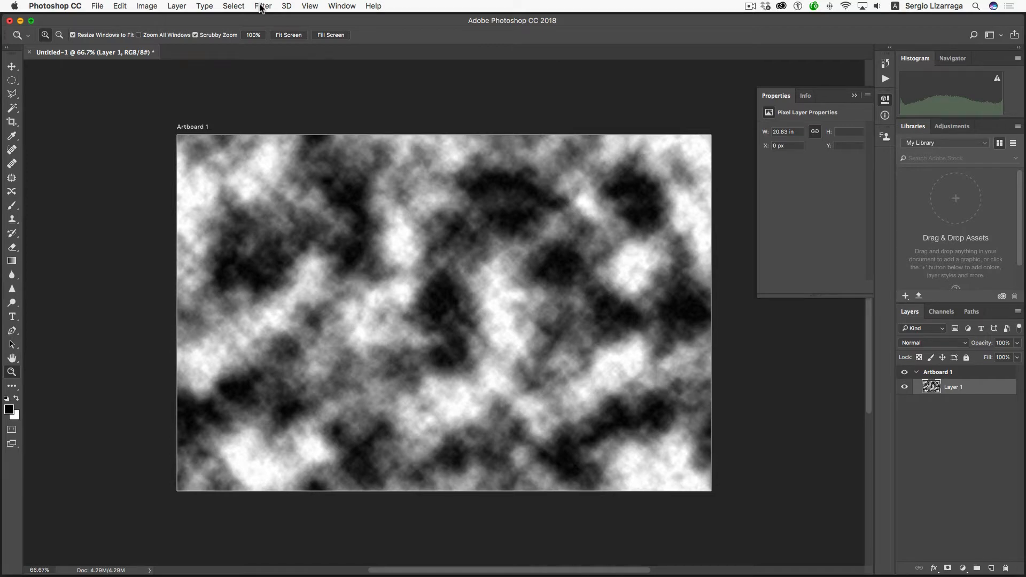
- Emboss the clouds with Angle 135°, Height 12 and Amount 19%
click(262, 6)
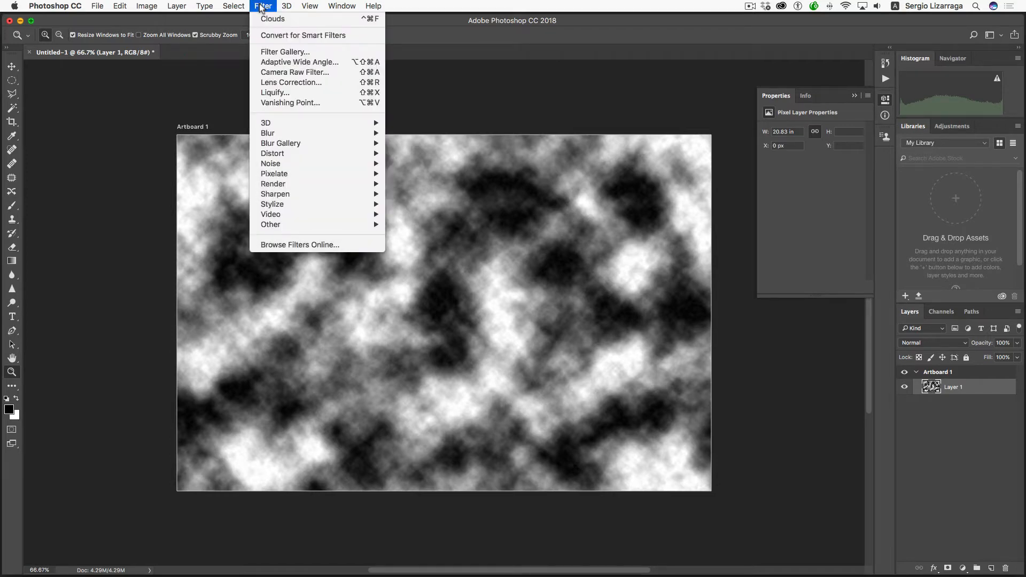
mouse_move(271, 204)
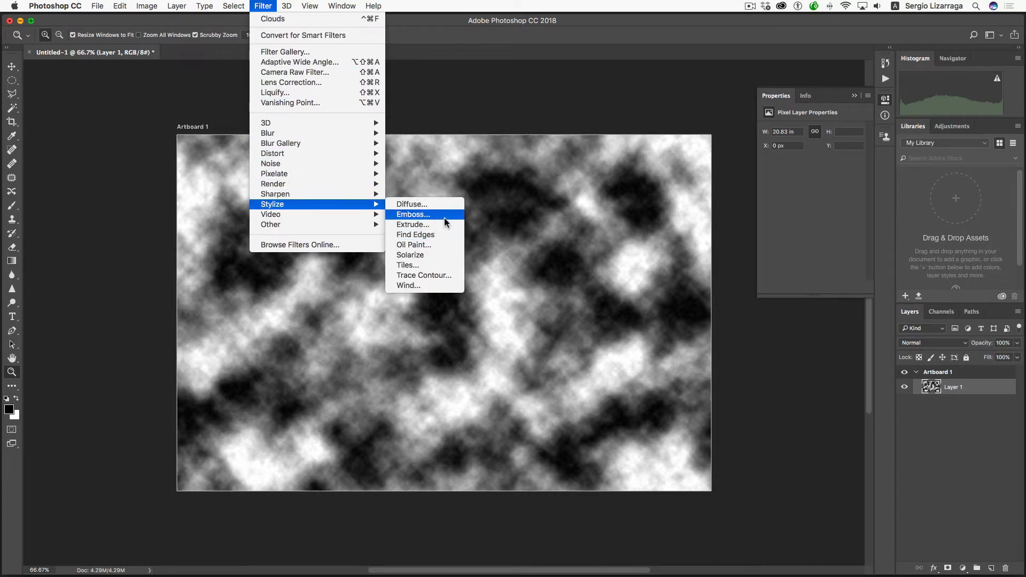
click(412, 214)
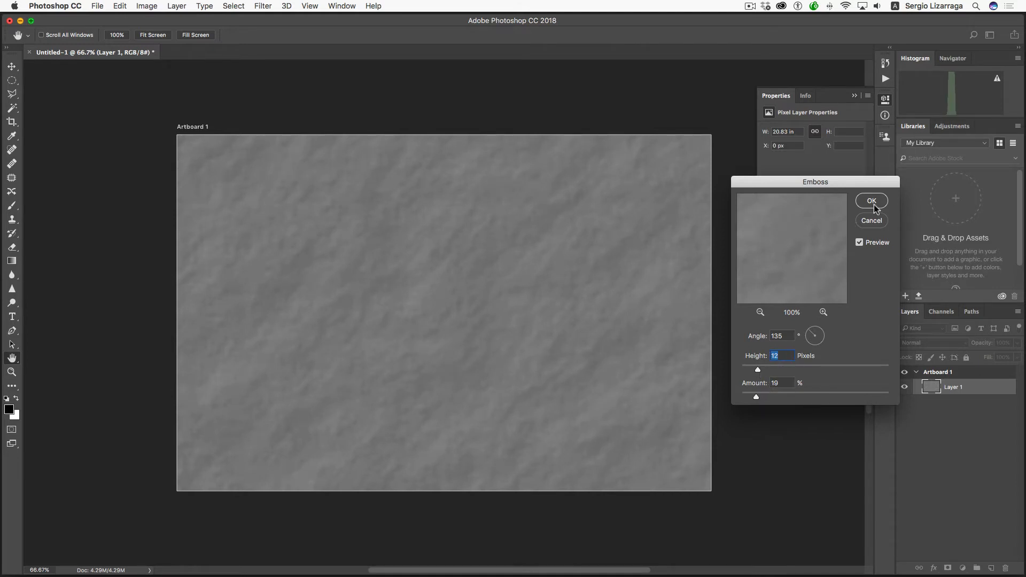
click(870, 201)
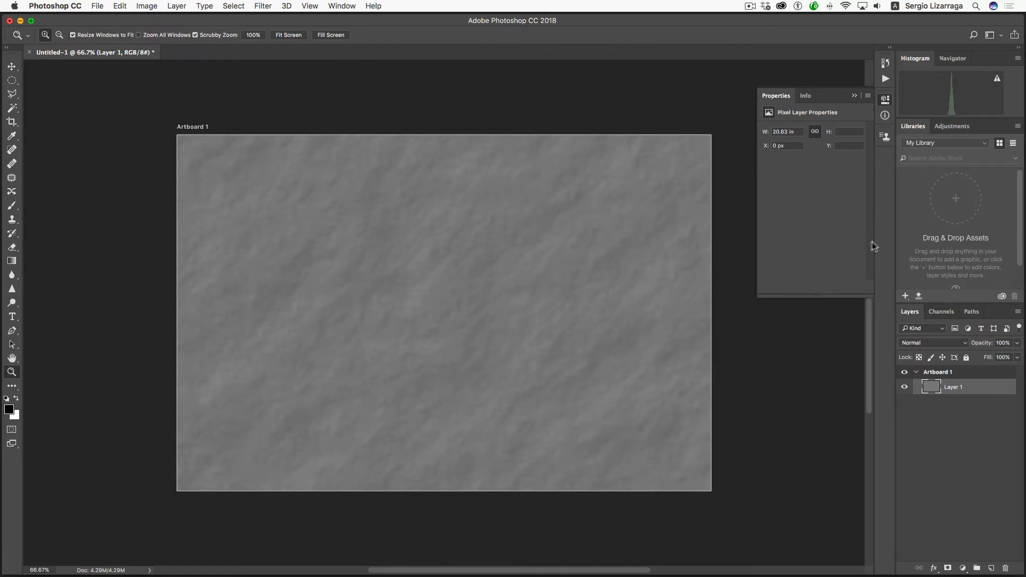
- Apply Levels with black and gamma sliders pulled in for deeper shadows
click(146, 6)
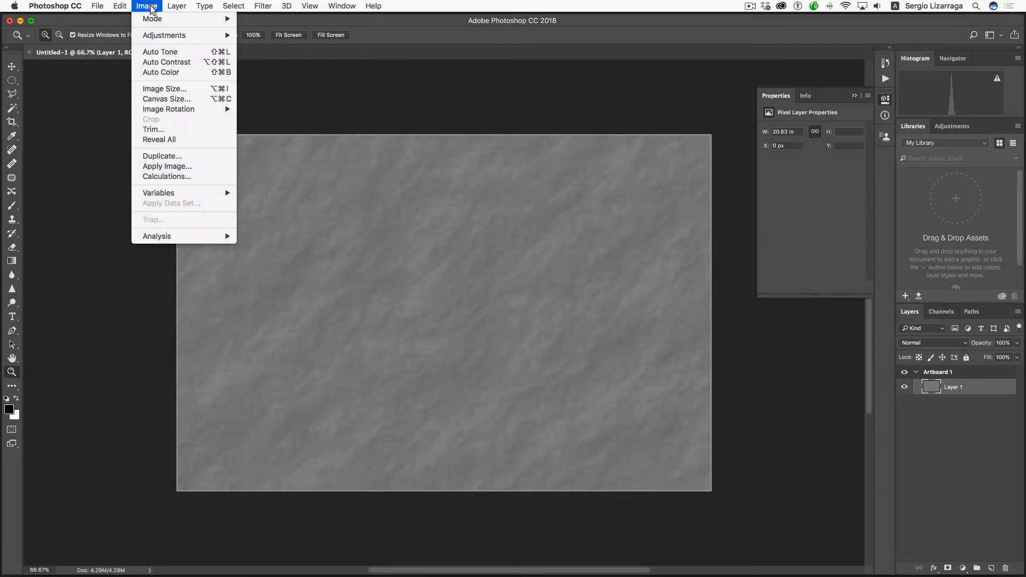
mouse_move(164, 35)
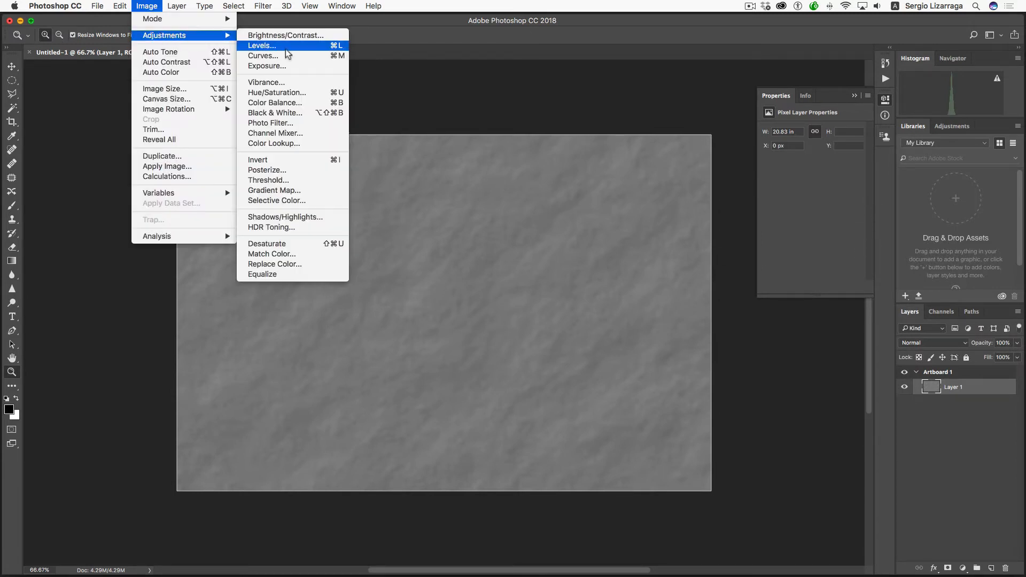
click(261, 45)
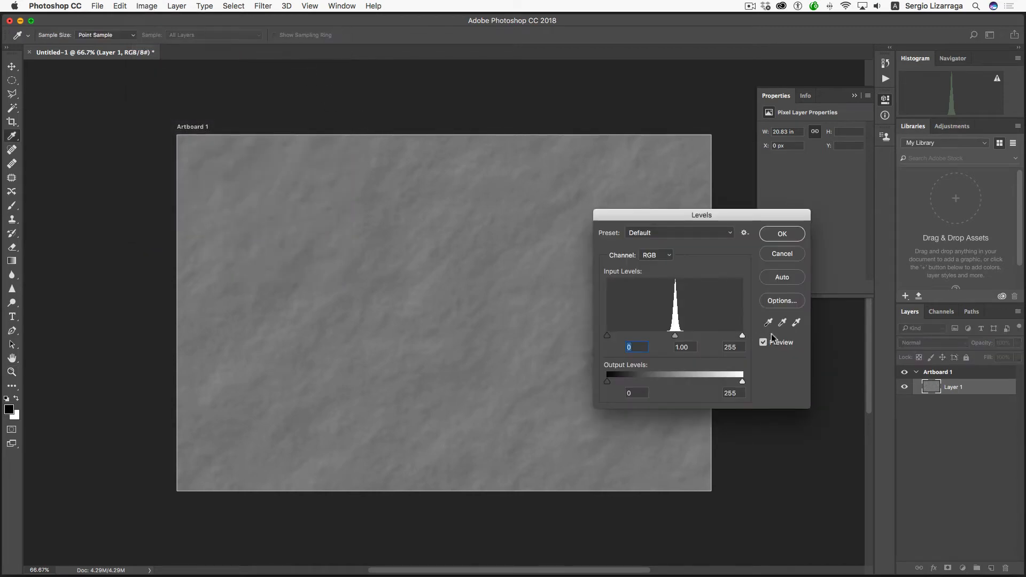
drag(741, 335, 687, 335)
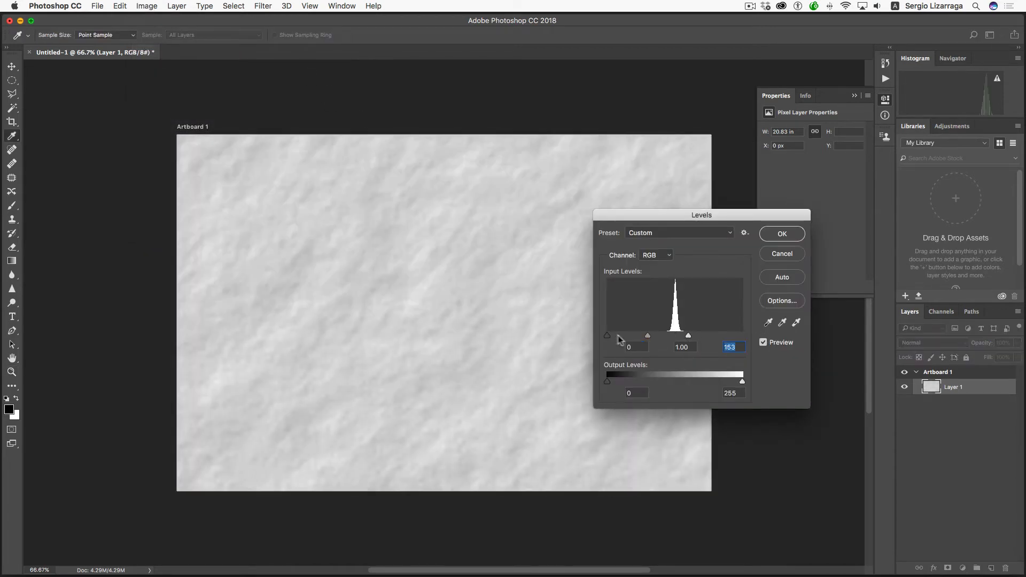
drag(606, 335, 613, 334)
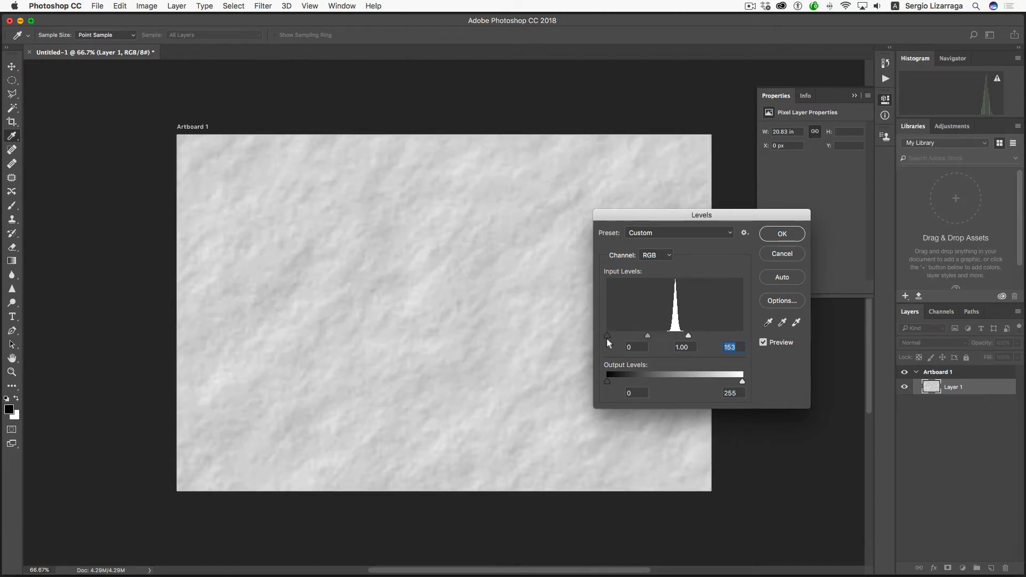
drag(607, 335, 650, 335)
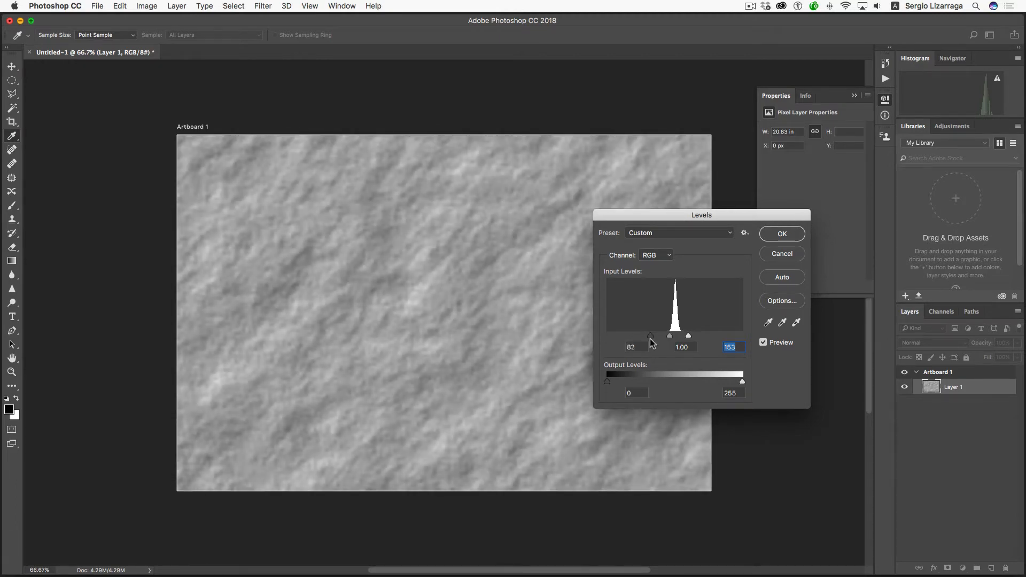
drag(676, 321, 649, 335)
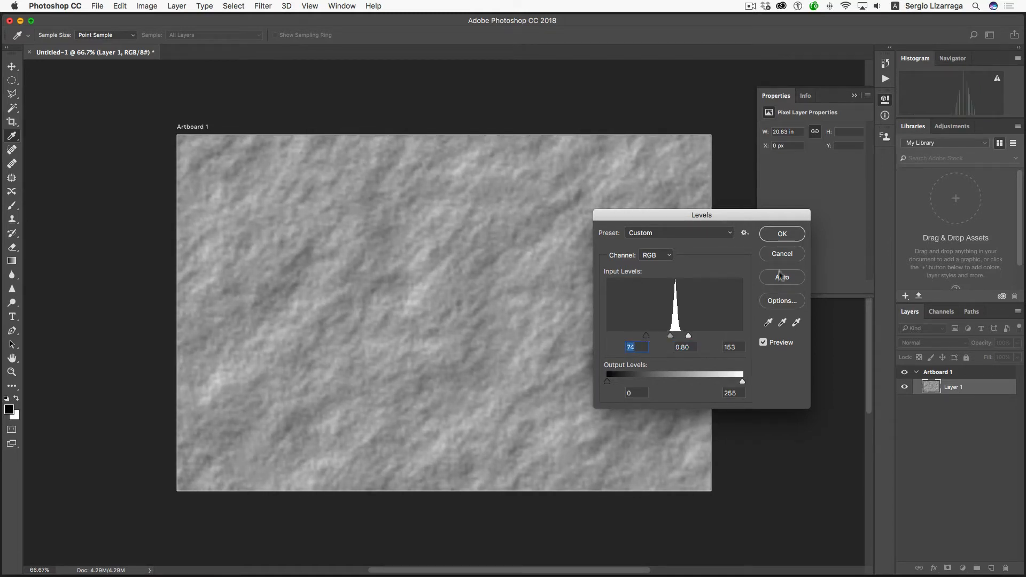
click(780, 233)
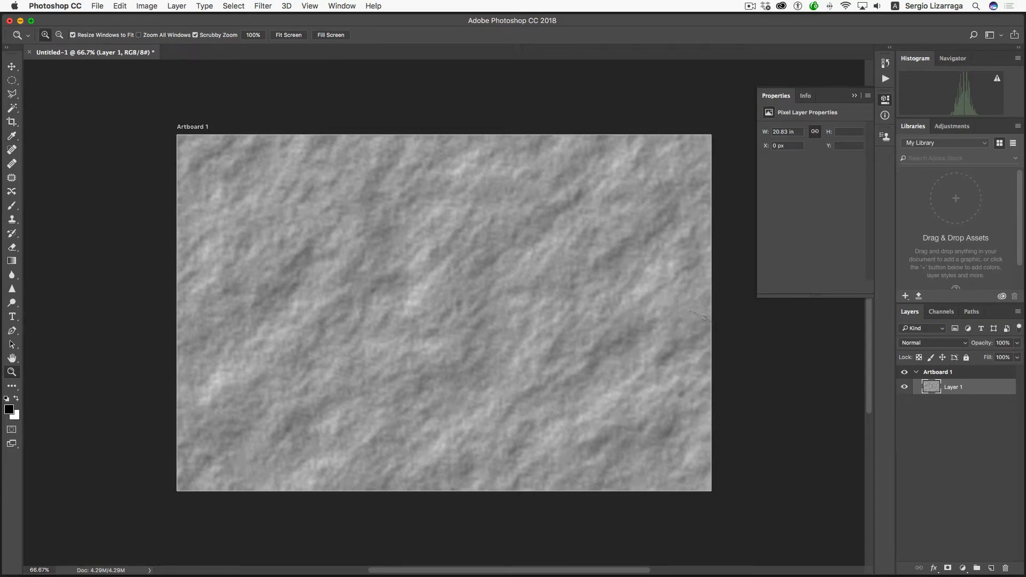
- Apply a Lighting Effects spotlight positioned and scaled to light the upper right
click(263, 6)
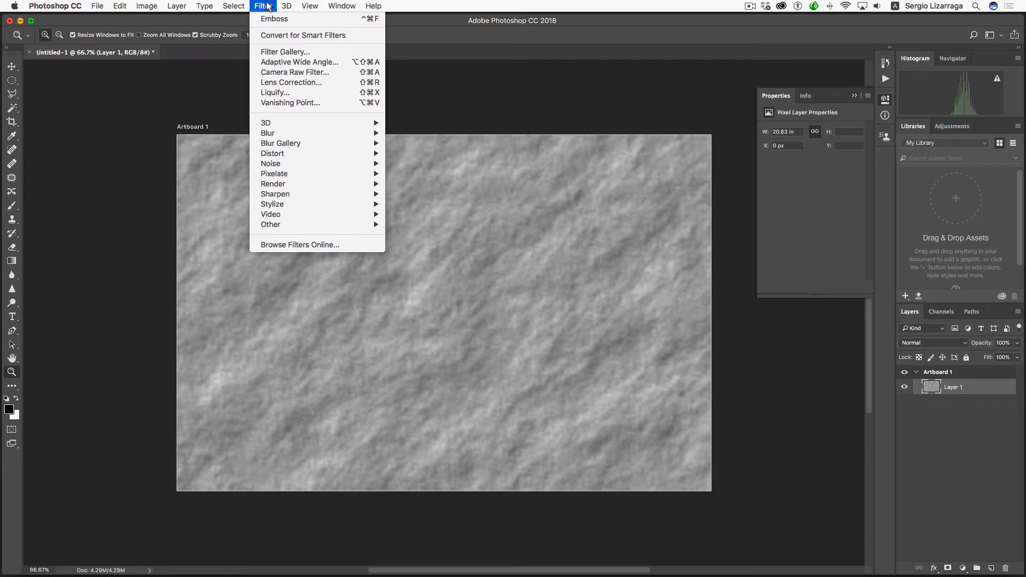
mouse_move(273, 184)
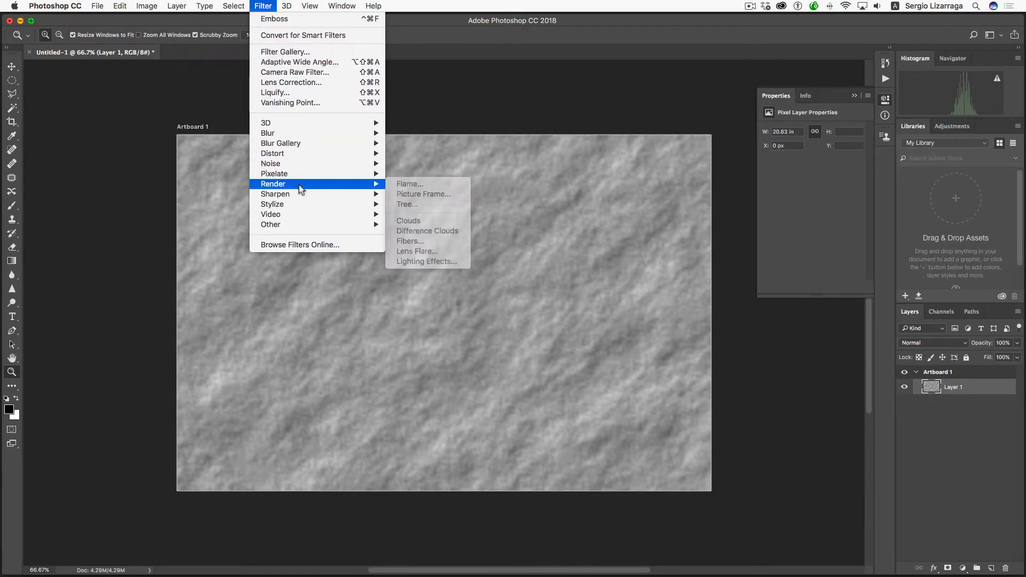
mouse_move(425, 261)
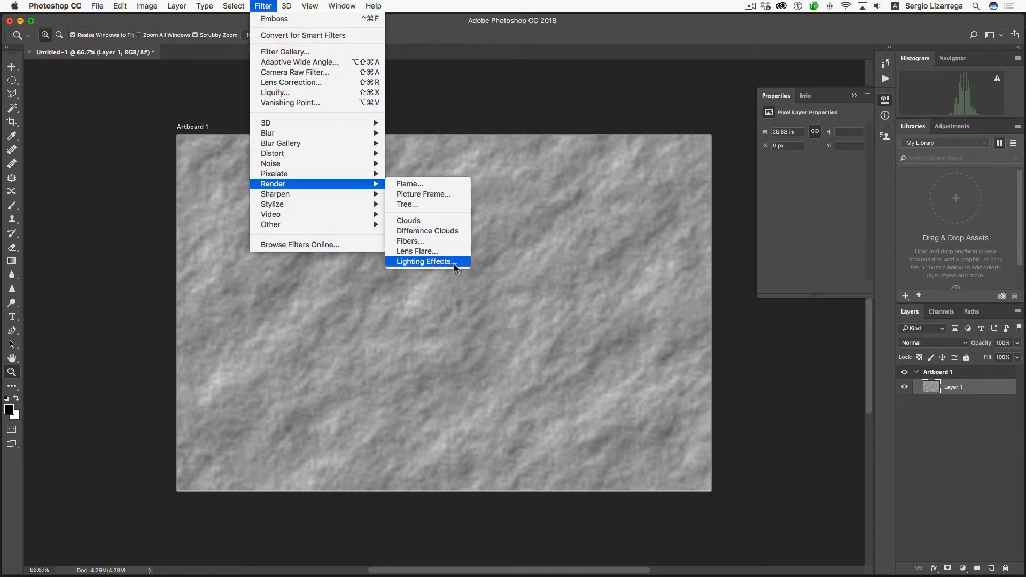
click(423, 261)
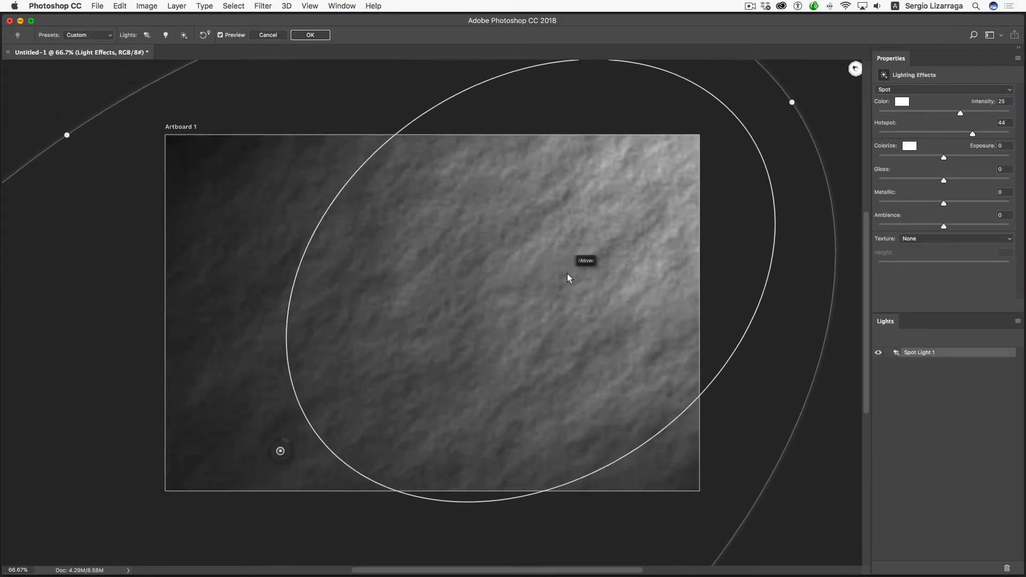
drag(568, 277, 530, 290)
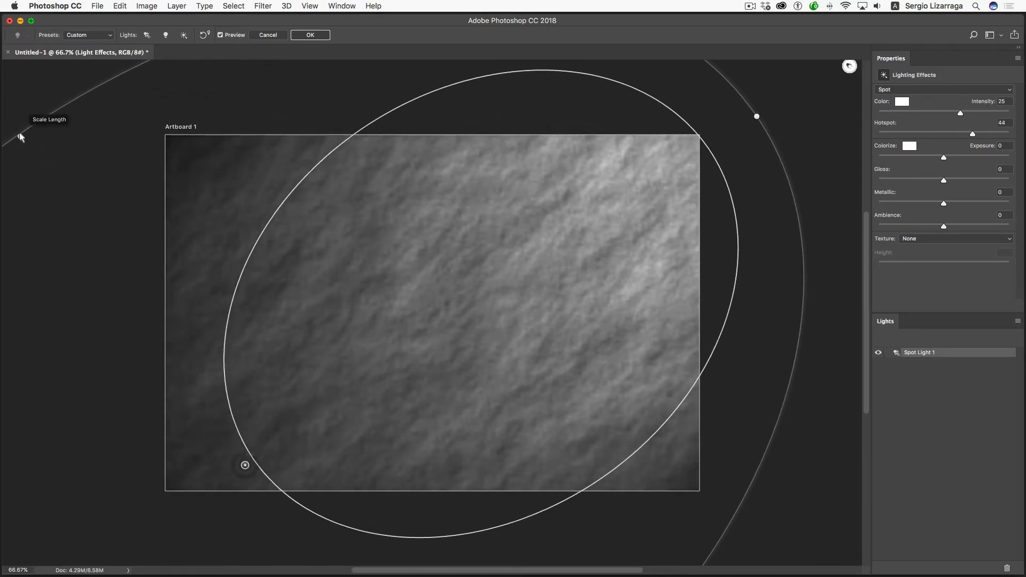
drag(757, 117, 728, 76)
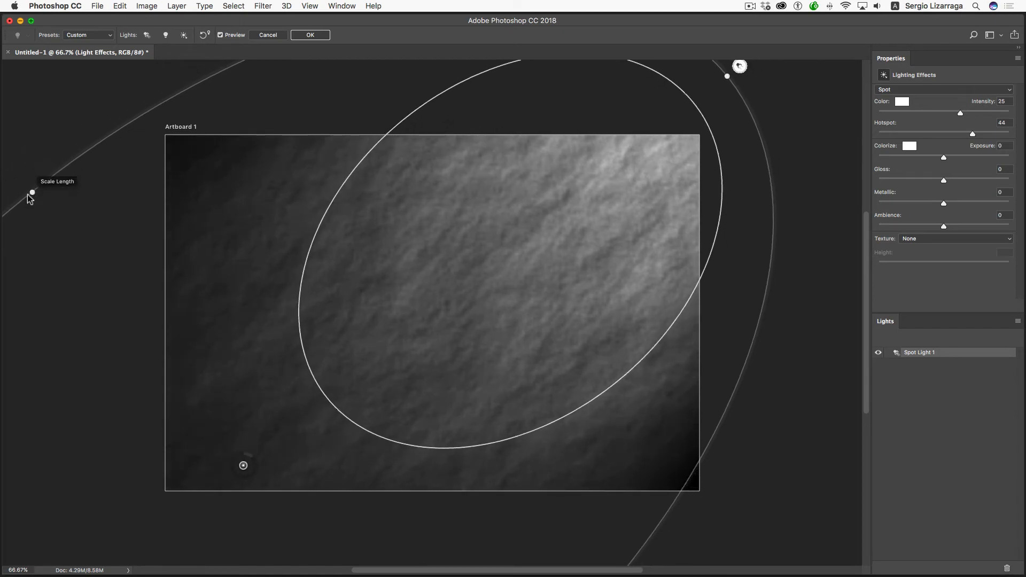
mouse_move(275, 277)
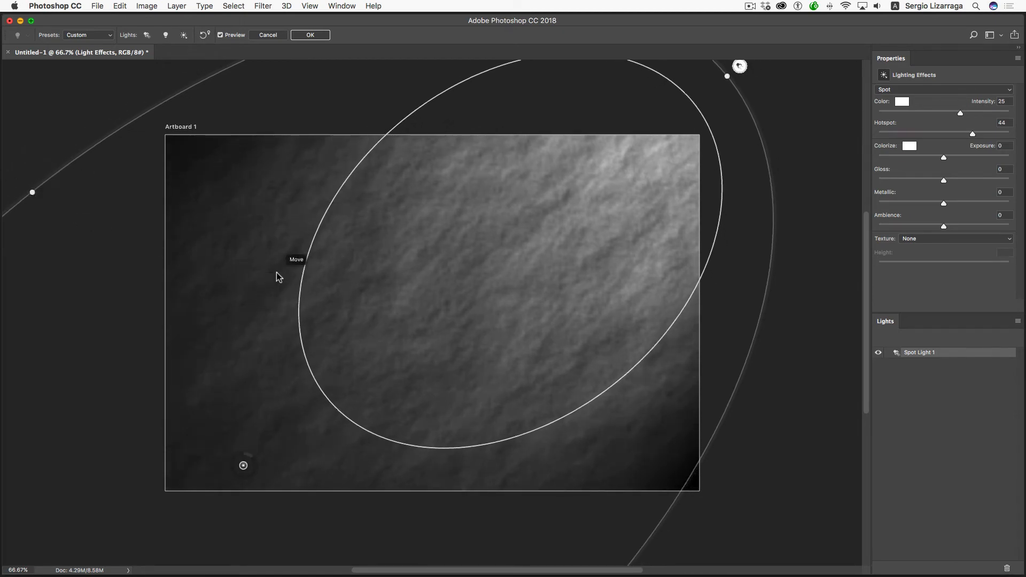
click(310, 34)
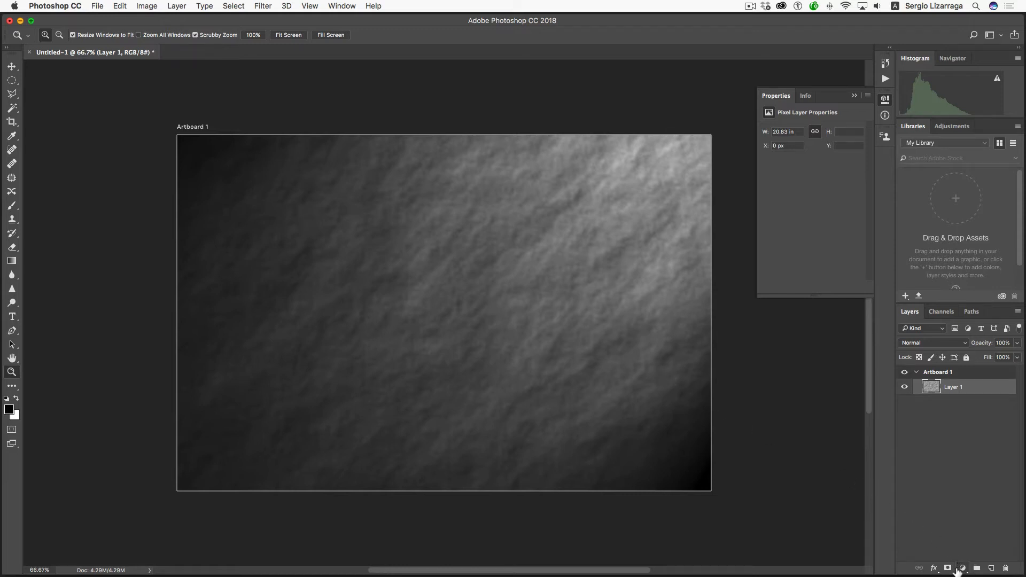
- Add a Hue/Saturation adjustment layer and shift its hue slider
click(961, 567)
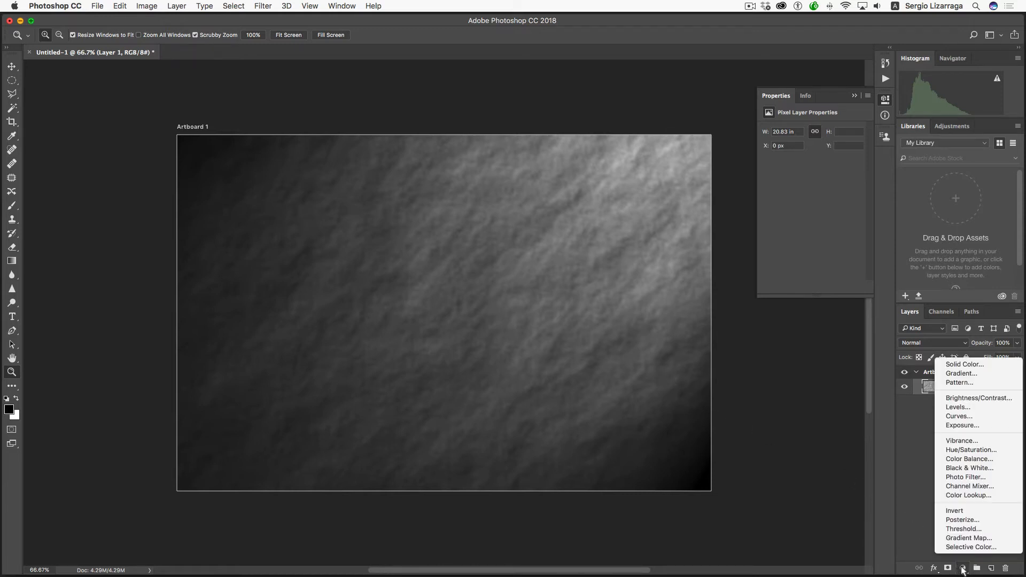
mouse_move(971, 450)
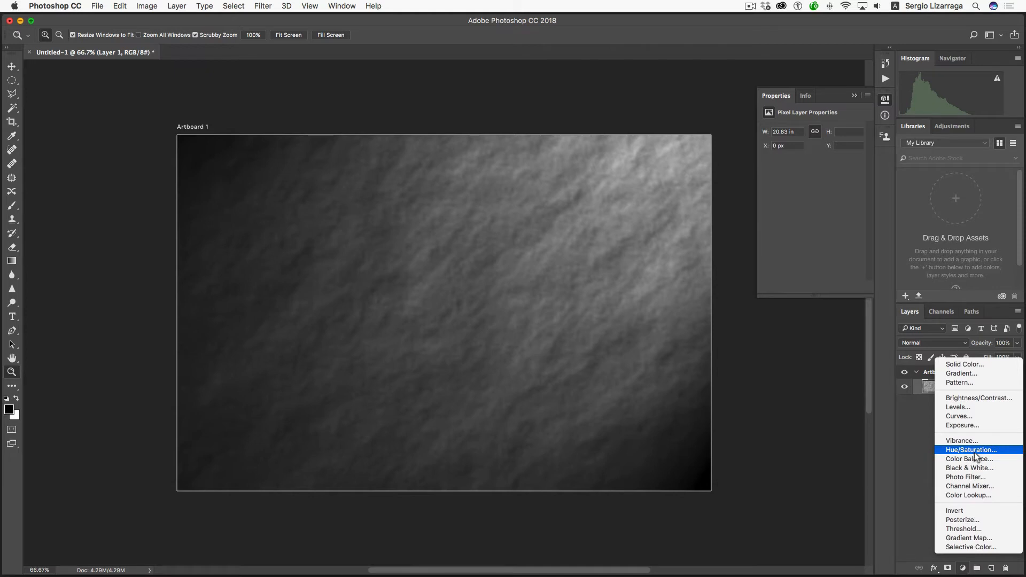
mouse_move(988, 457)
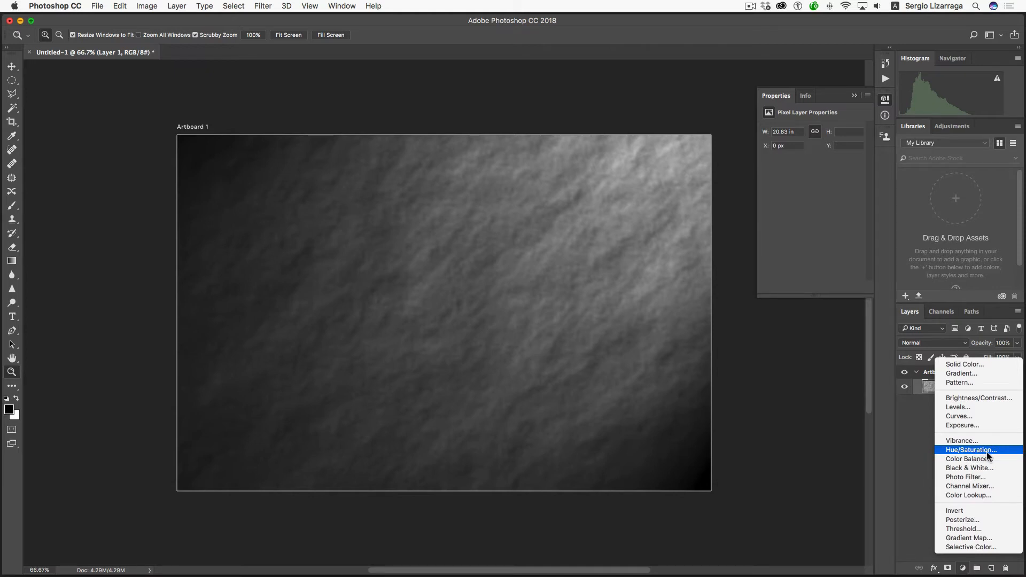
click(971, 449)
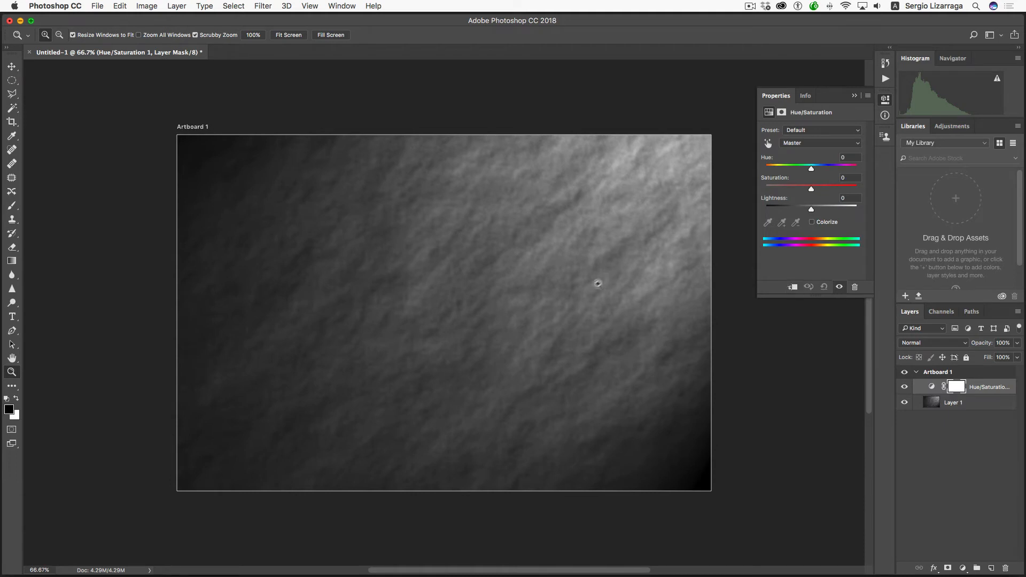
drag(810, 166, 816, 167)
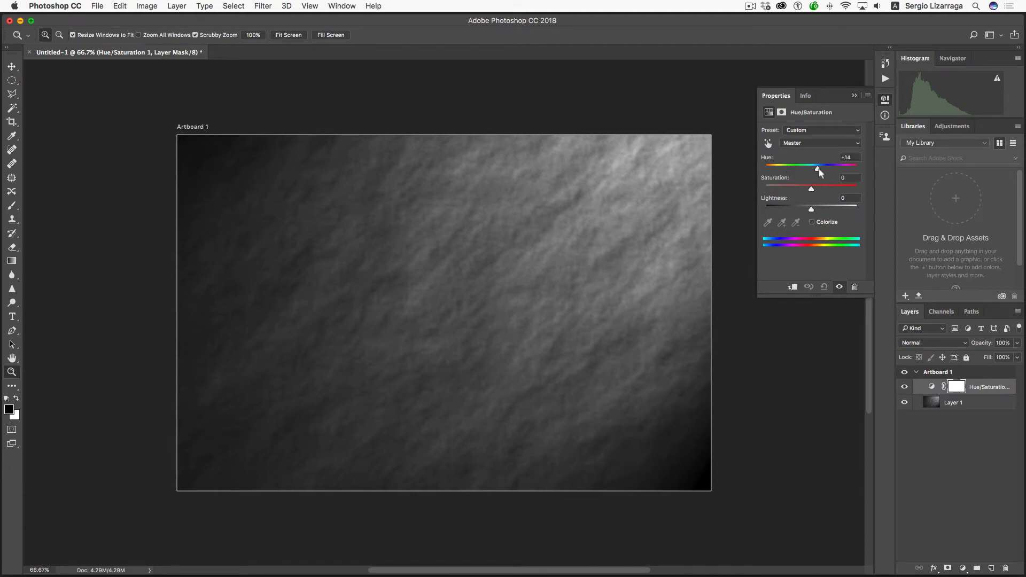
drag(815, 165, 800, 165)
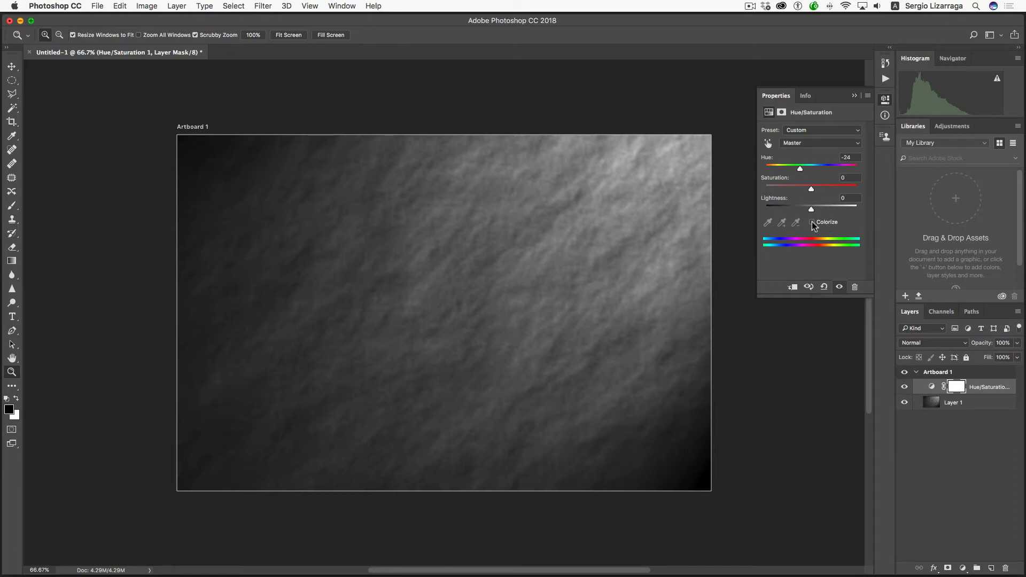
- Colorize with Hue 262, Saturation 5 and slightly lowered Lightness
click(812, 222)
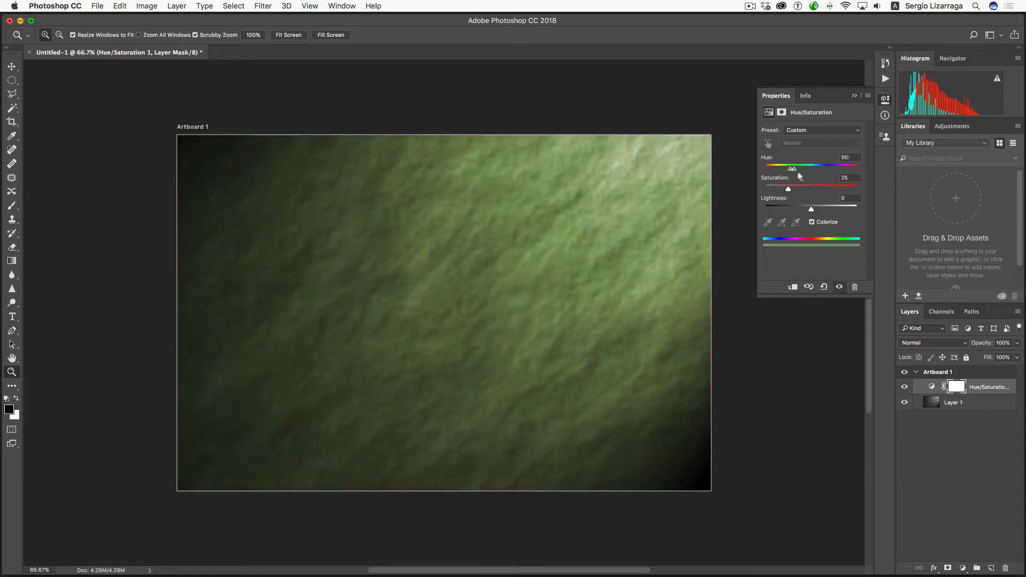
drag(792, 168, 832, 167)
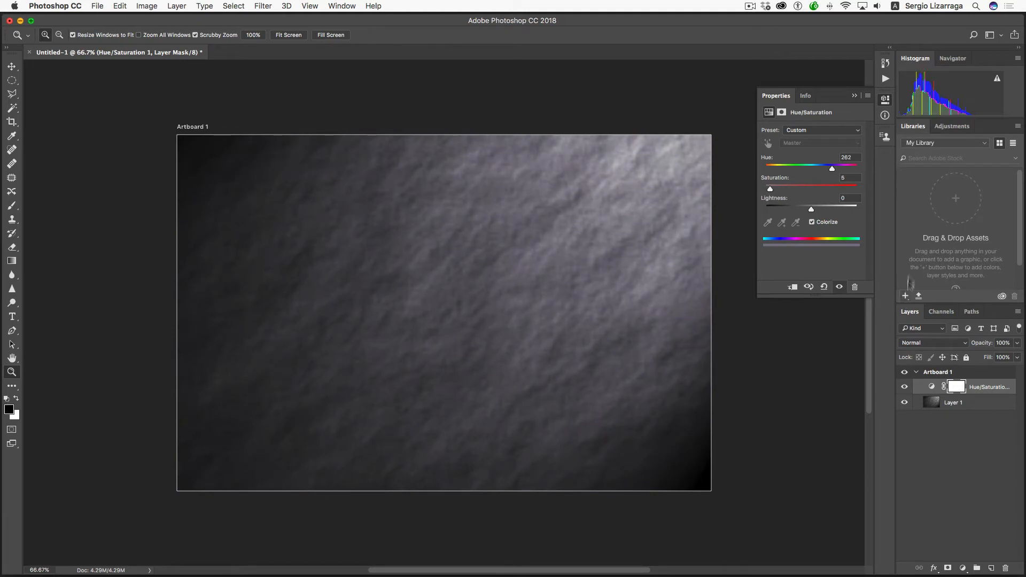
drag(811, 209, 797, 209)
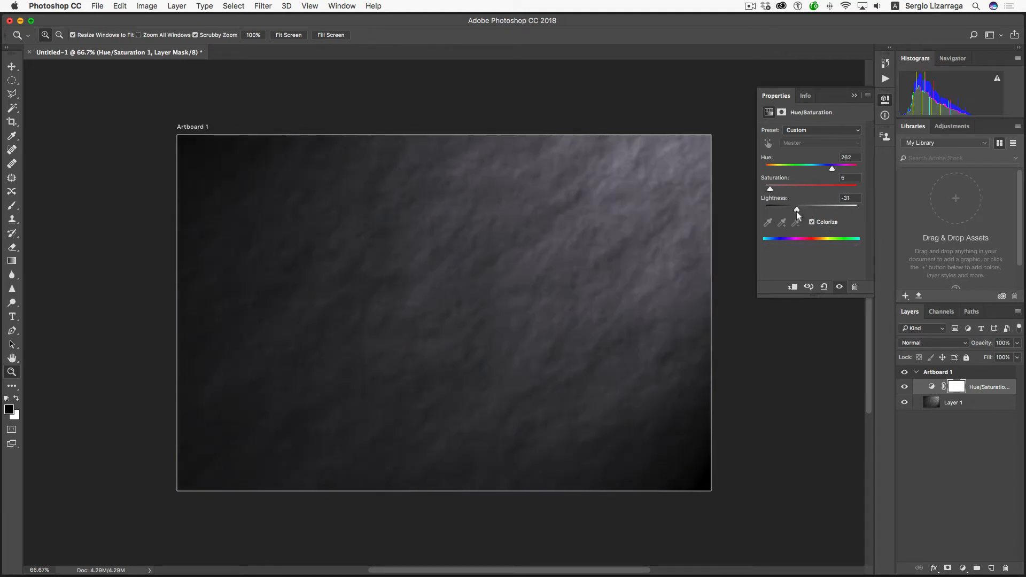
drag(797, 210, 811, 209)
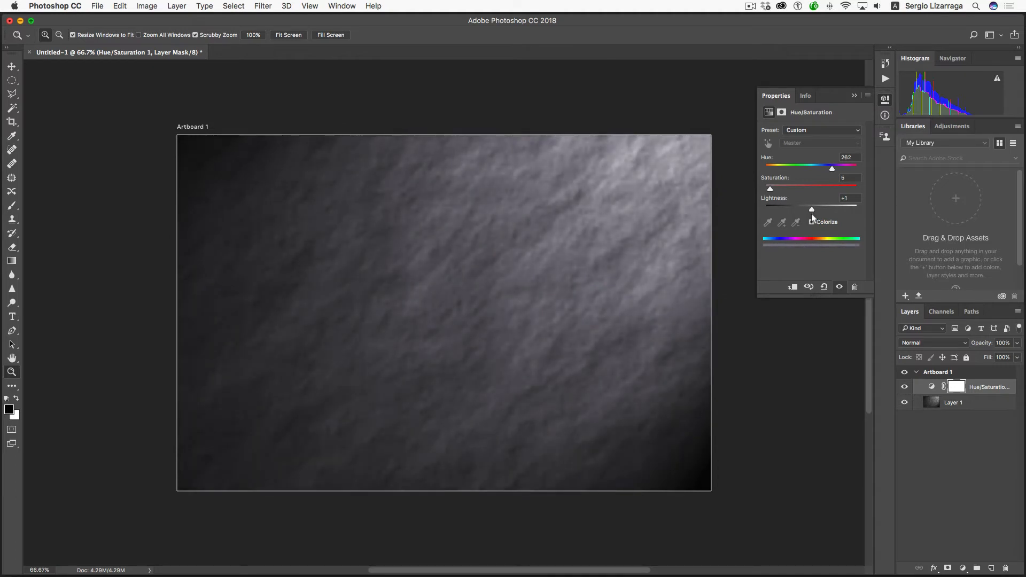
drag(811, 209, 804, 209)
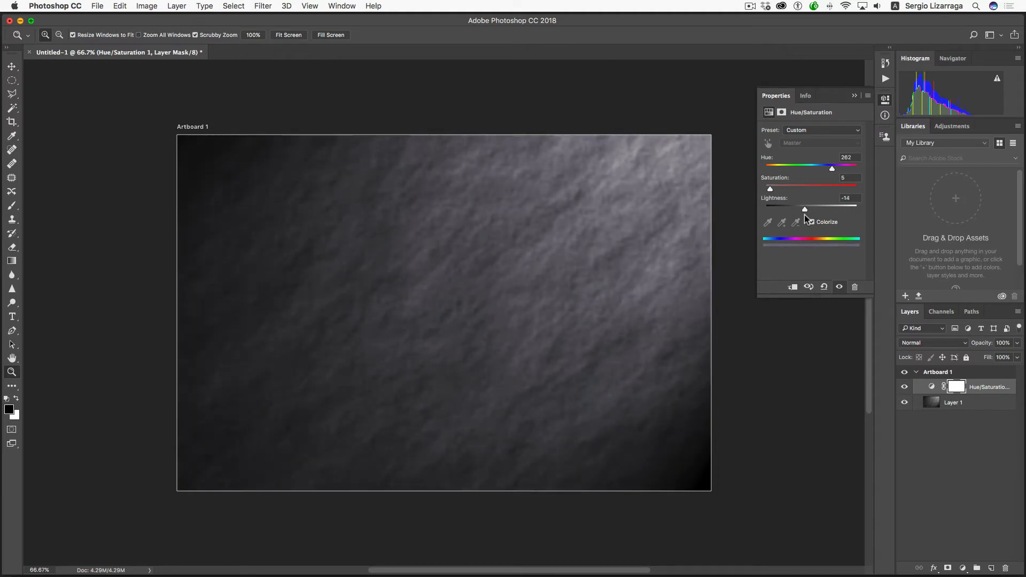
click(811, 221)
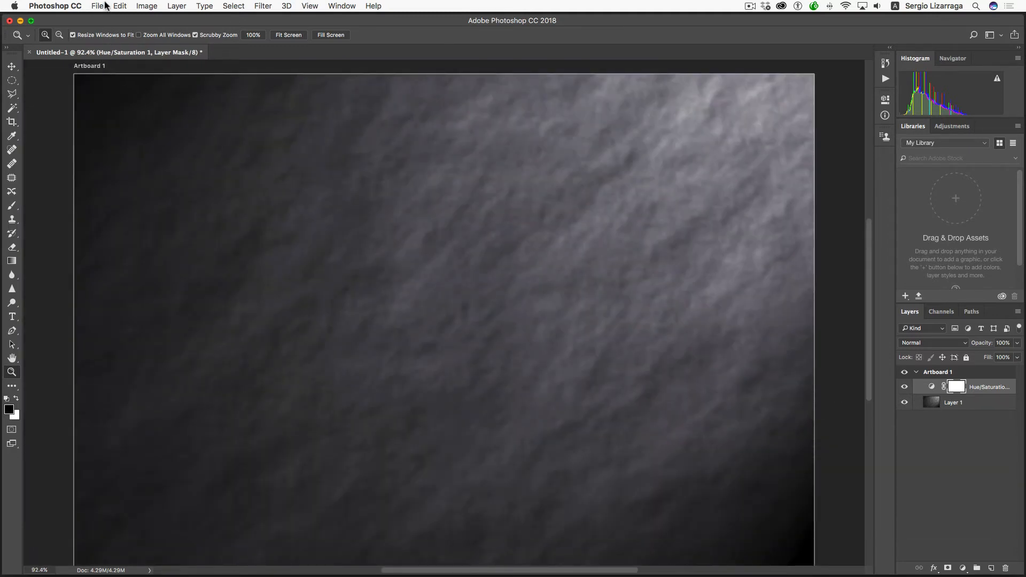
- Open the first pinhole JPG from the Portfolio project folder
click(96, 6)
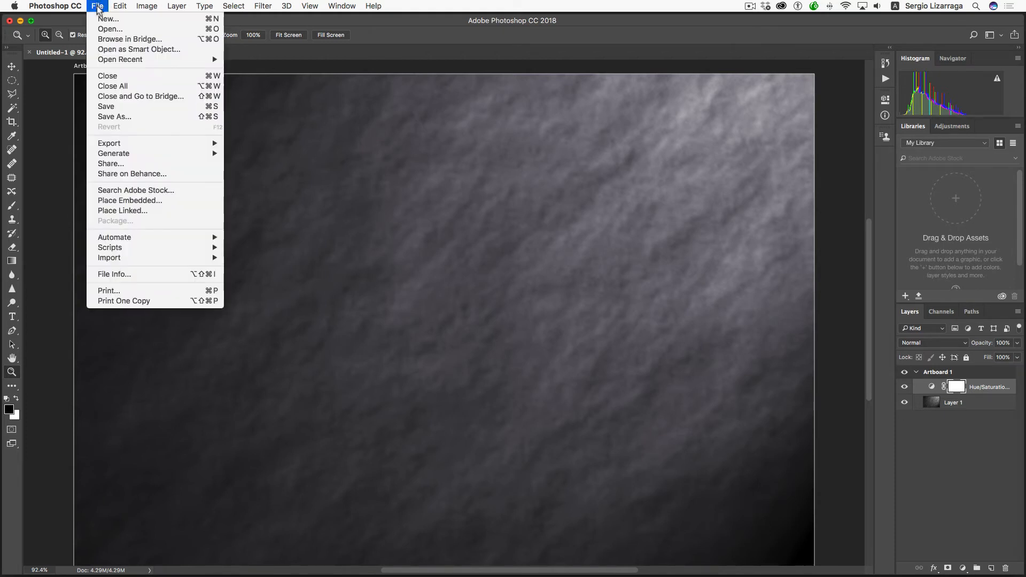
mouse_move(110, 29)
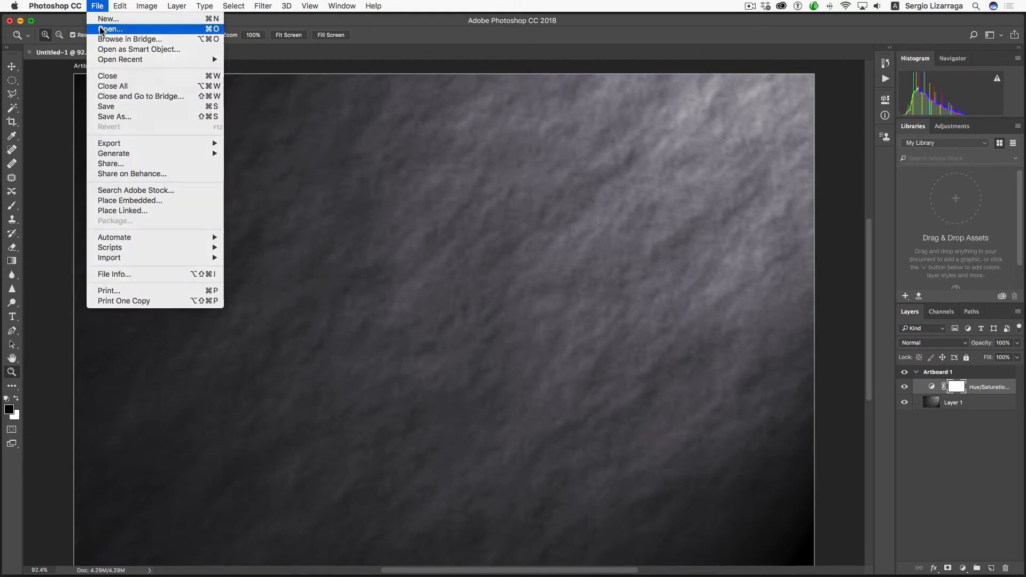
click(110, 28)
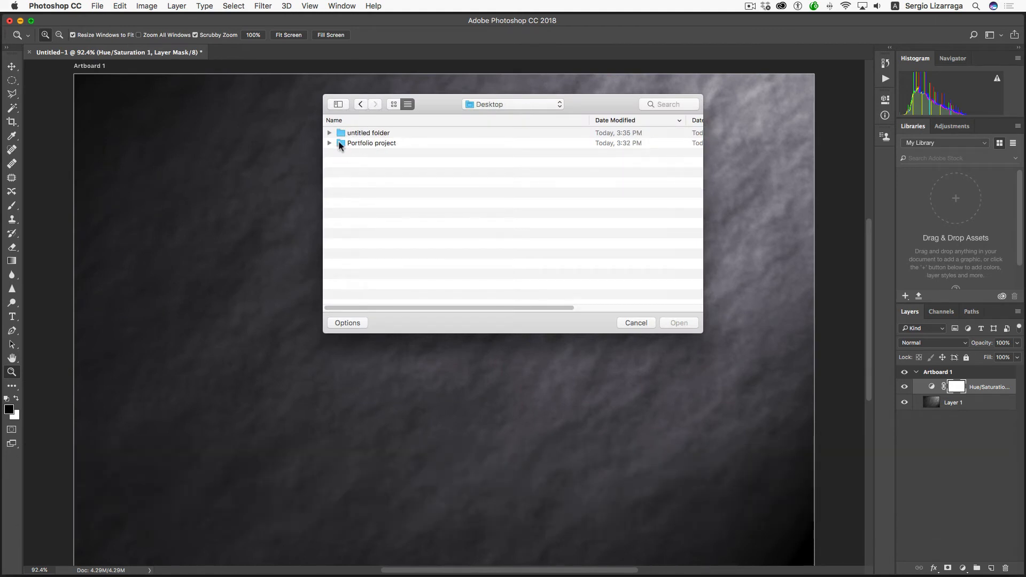
double_click(371, 142)
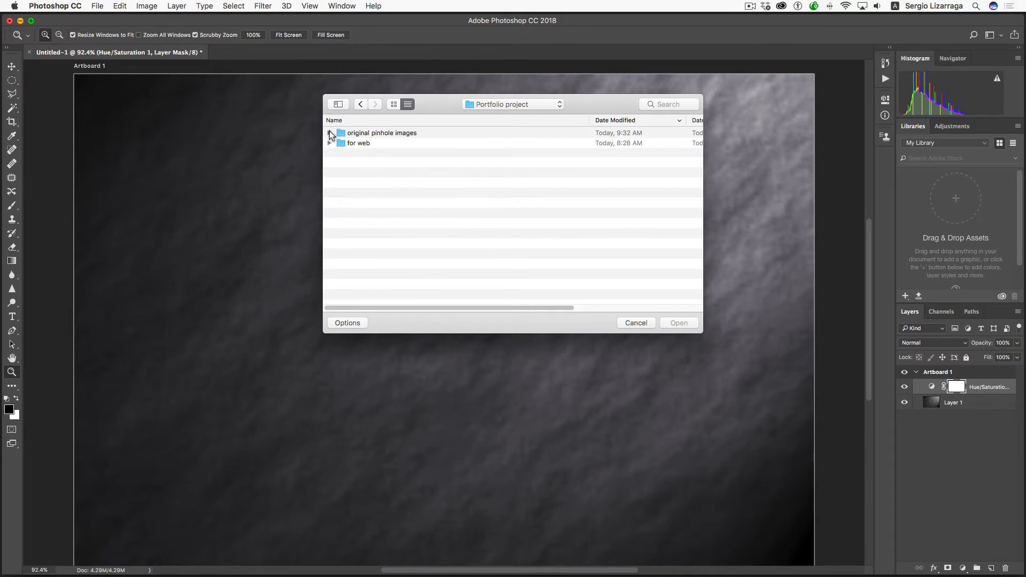
click(329, 133)
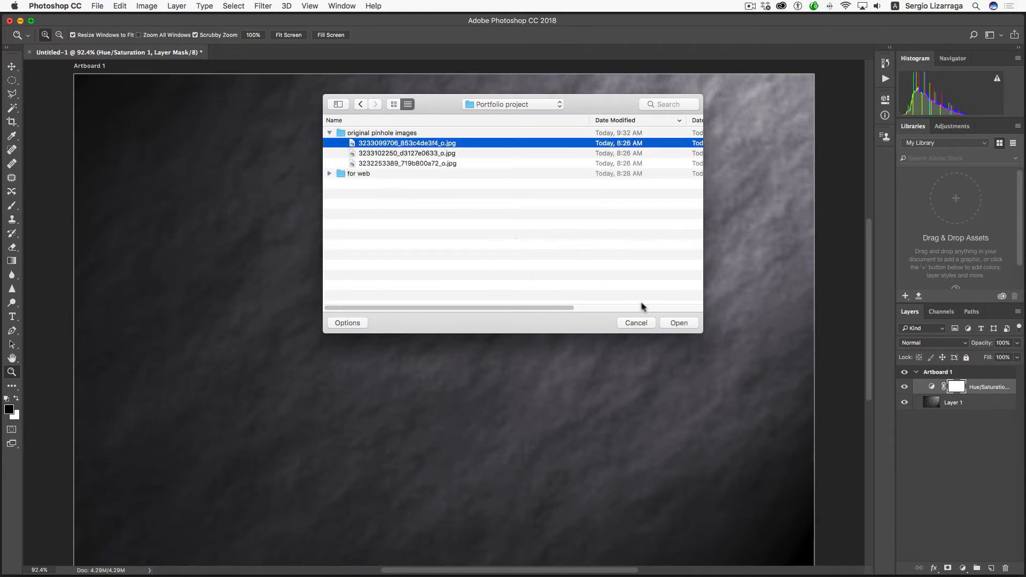
click(678, 322)
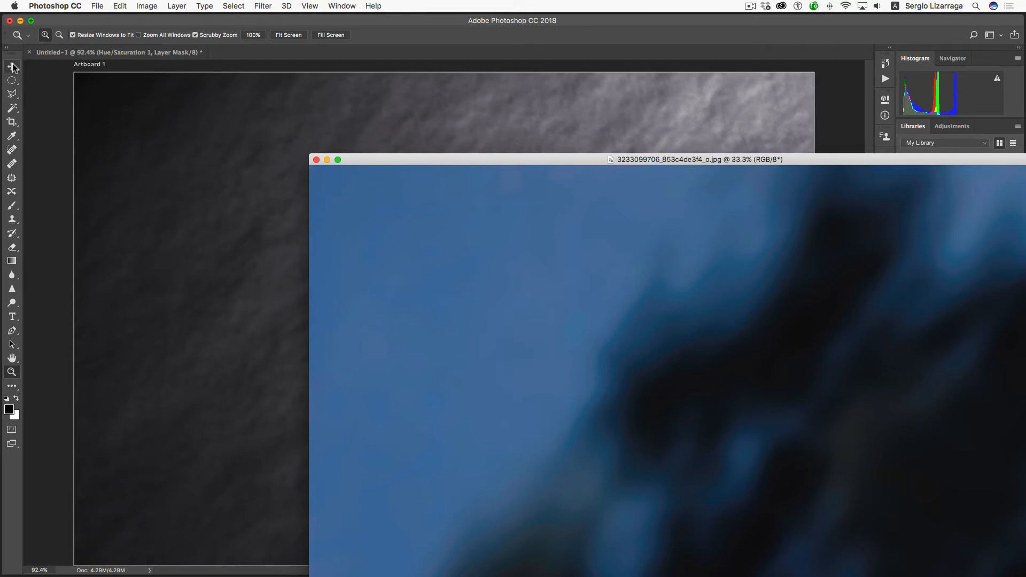
- Move the photo into the Untitled-1 gallery document as Layer 2
click(12, 65)
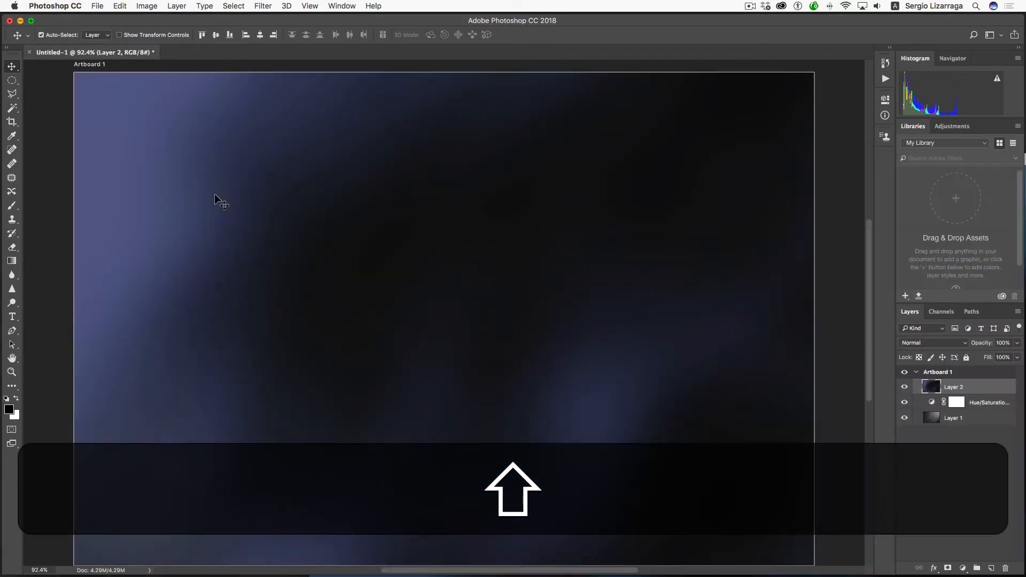
click(341, 6)
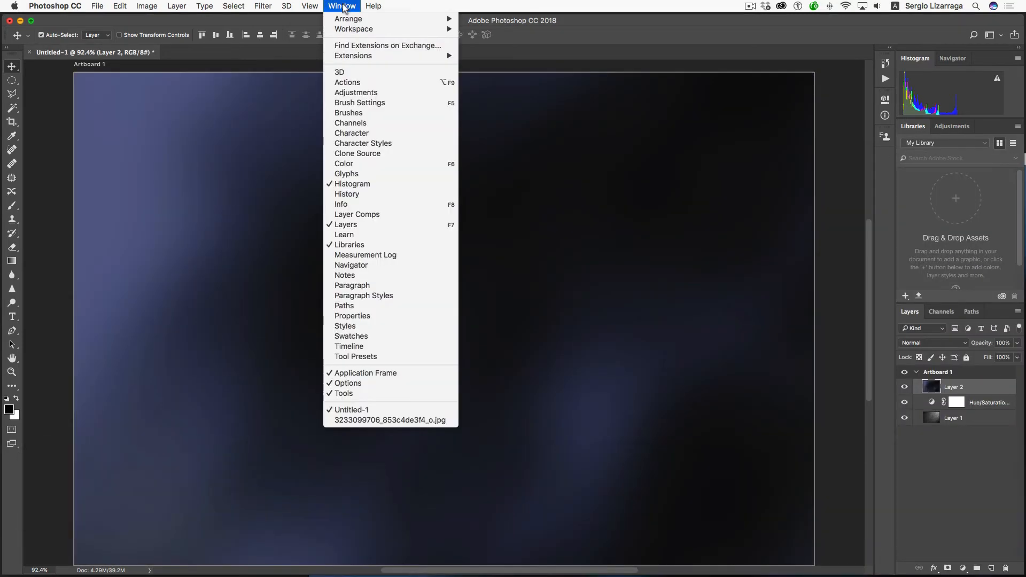
click(389, 420)
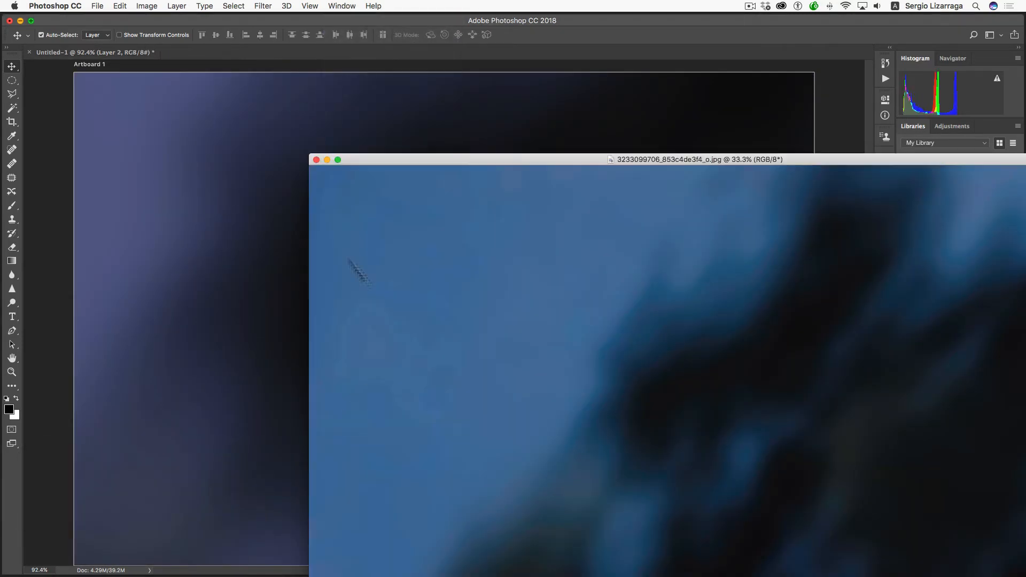
click(316, 159)
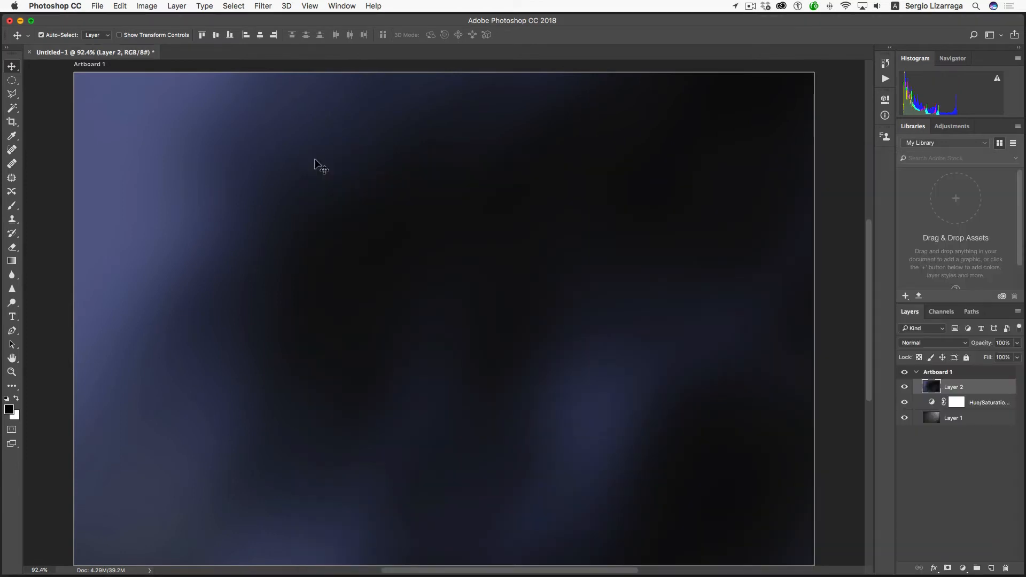
mouse_move(362, 190)
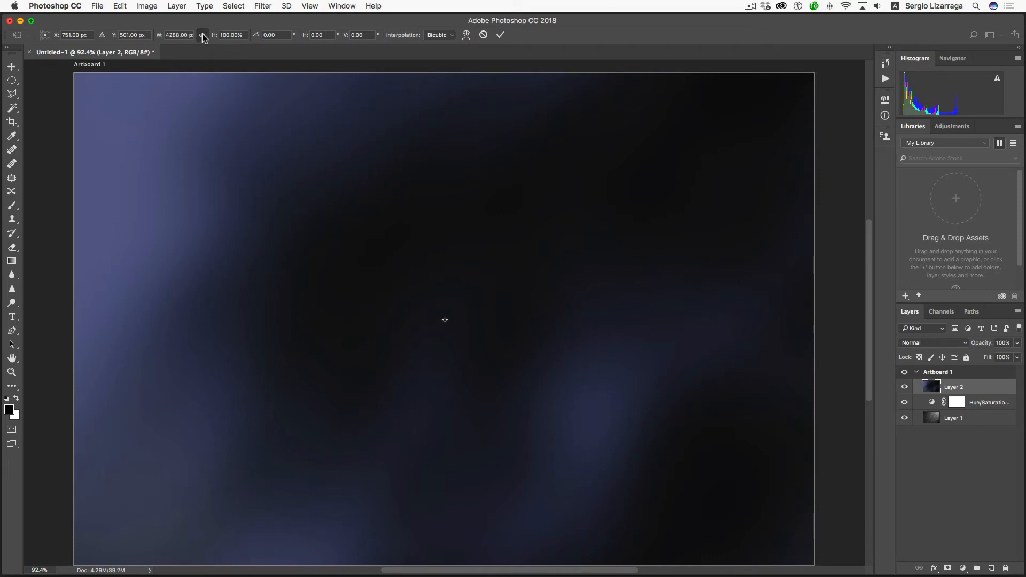
- Scale the pinhole photo layer to 1200 px wide using the W field
click(177, 35)
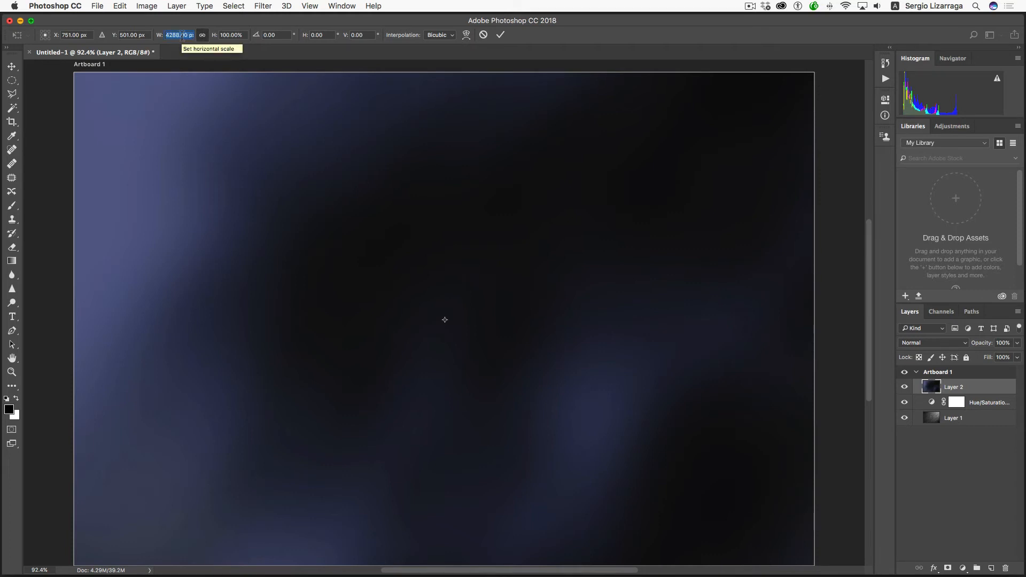
text(1200)
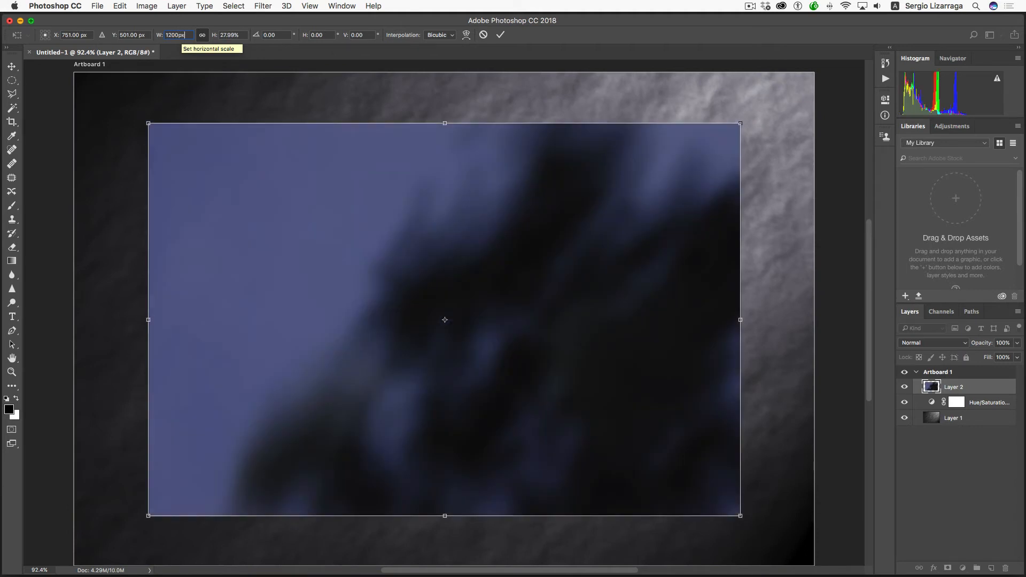
text(1185.00 px)
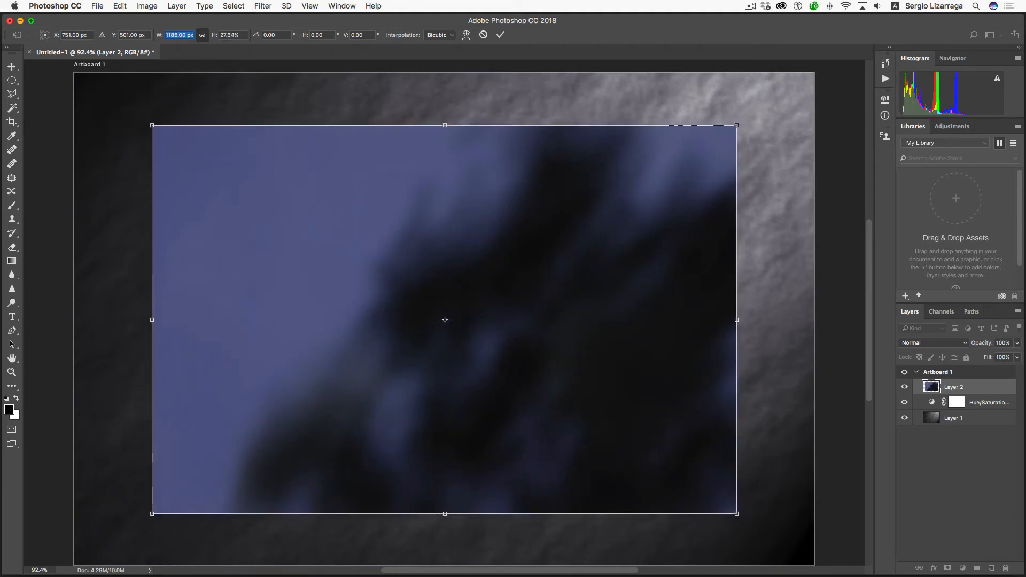
text(12)
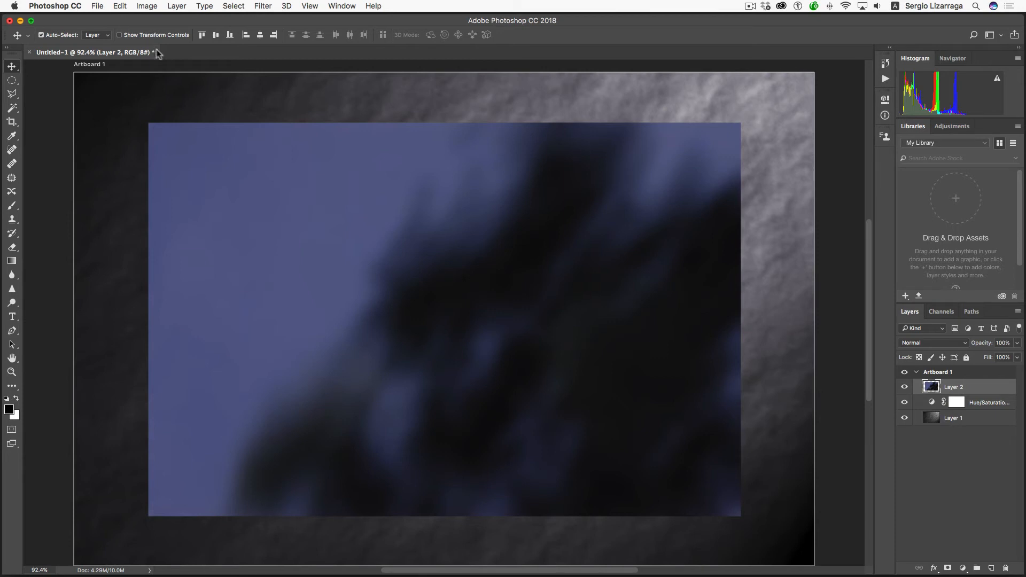
mouse_move(853, 559)
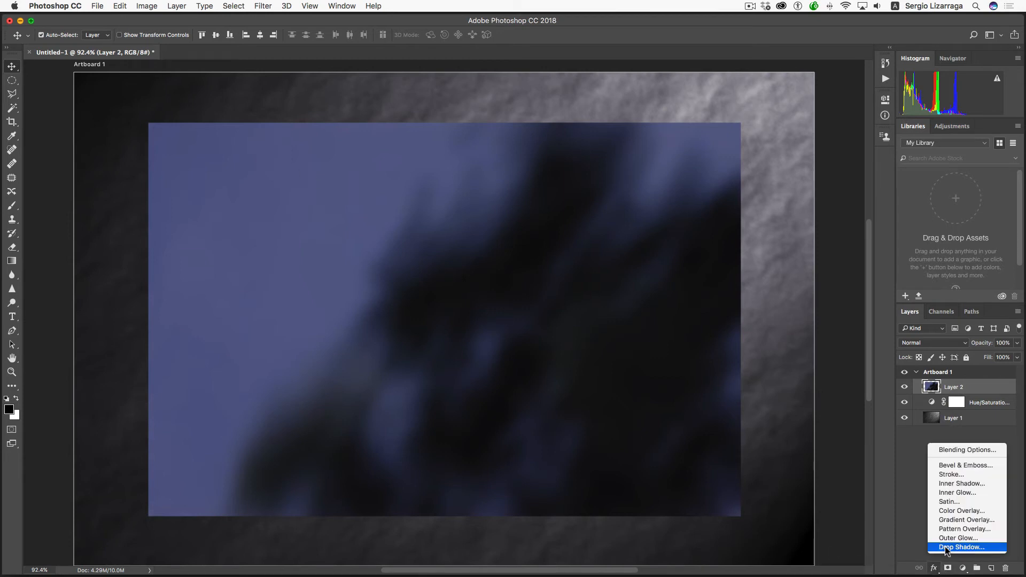
- Add a Drop Shadow to the photo layer with 27% spread and 95 px size
click(961, 547)
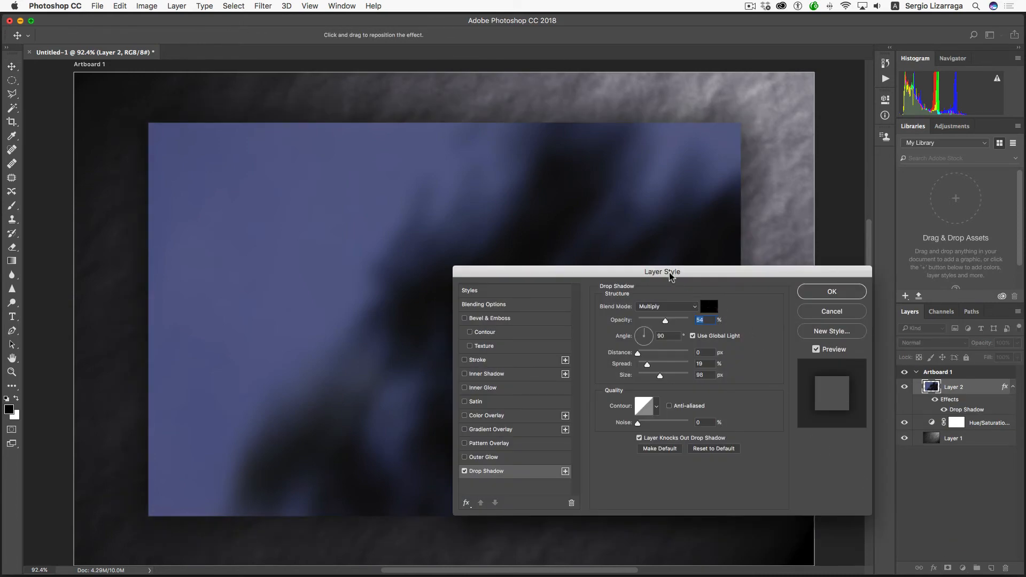
drag(661, 271, 721, 340)
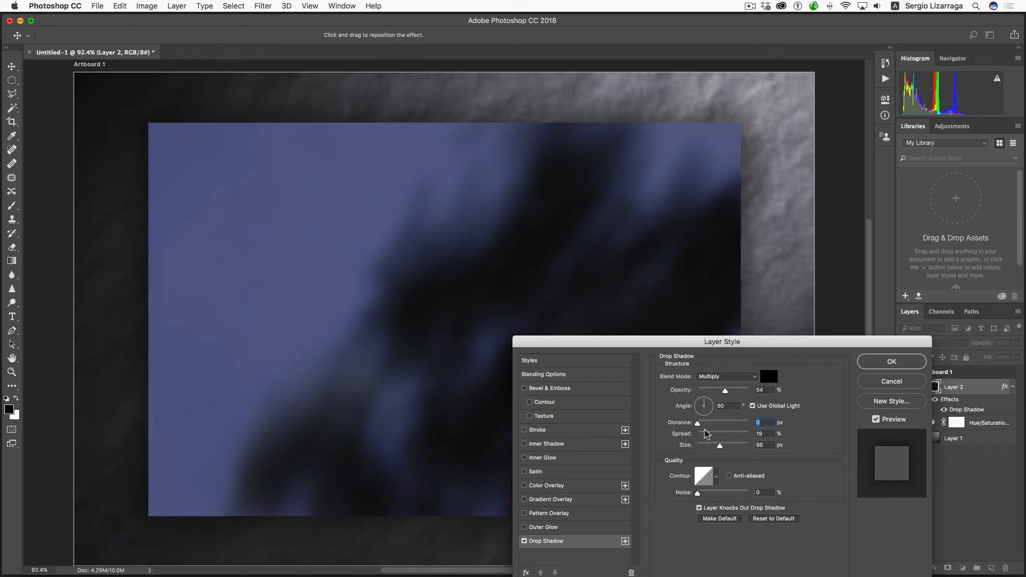
mouse_move(707, 437)
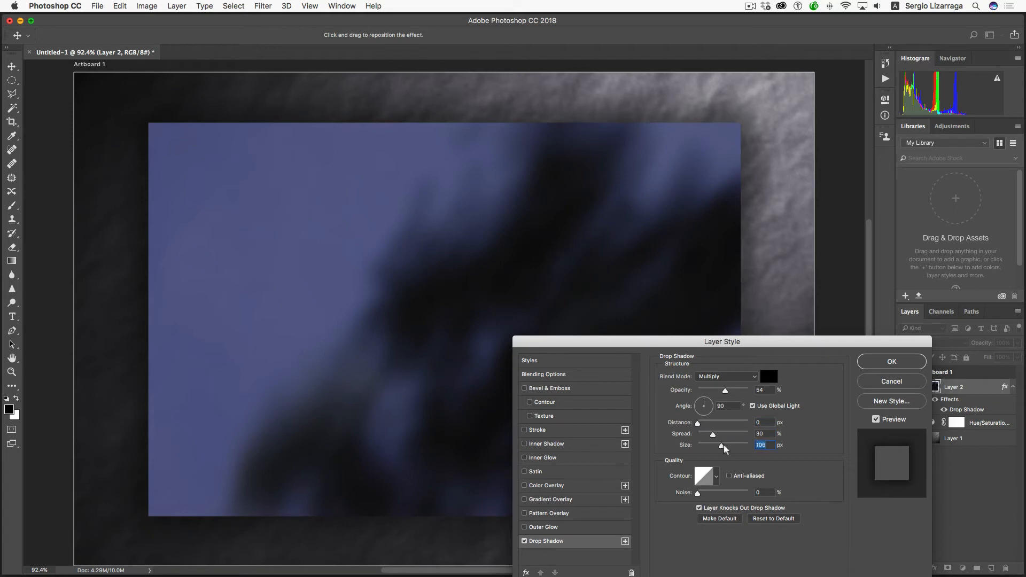
drag(724, 445, 748, 445)
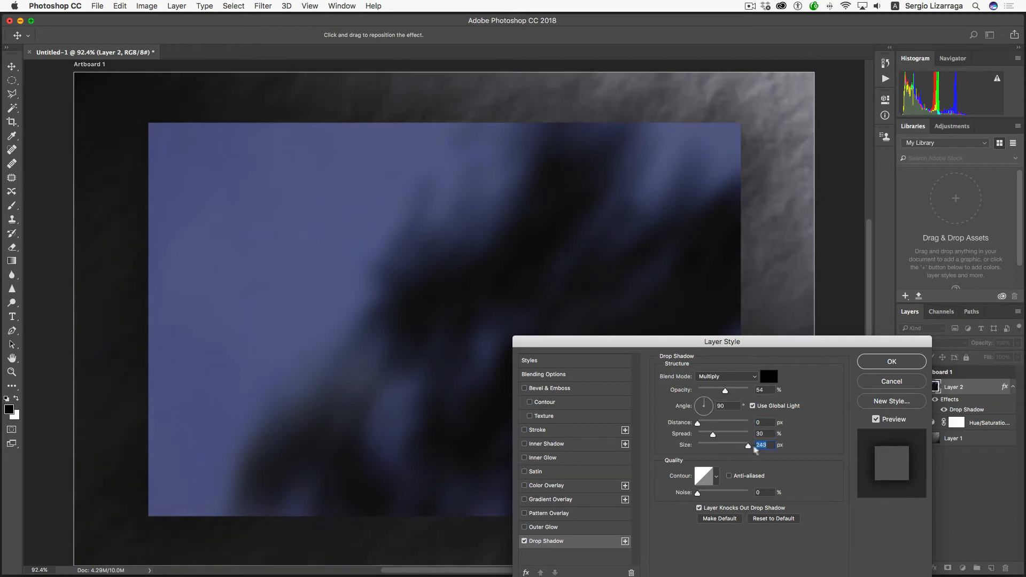
drag(752, 445, 748, 445)
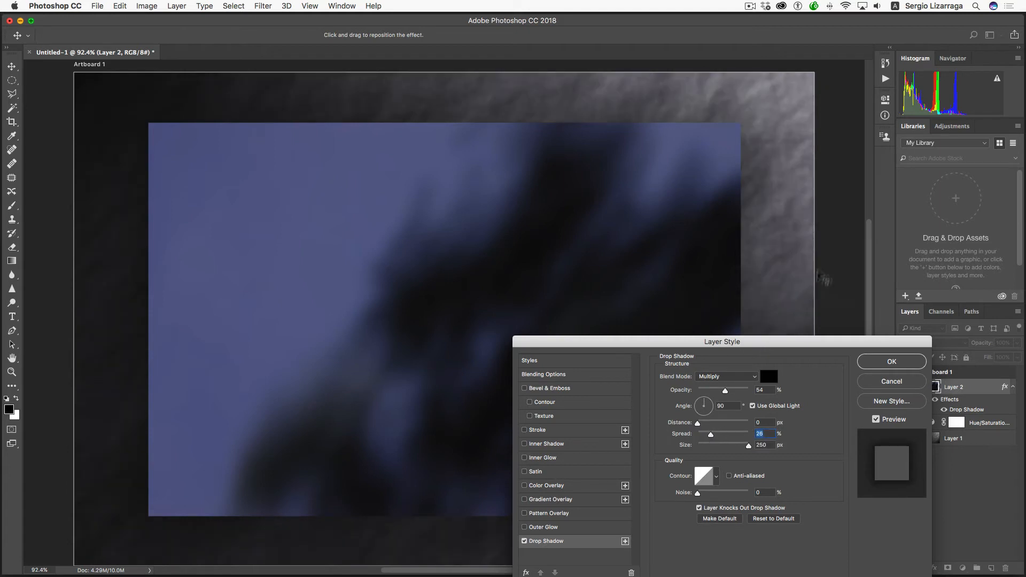
mouse_move(815, 294)
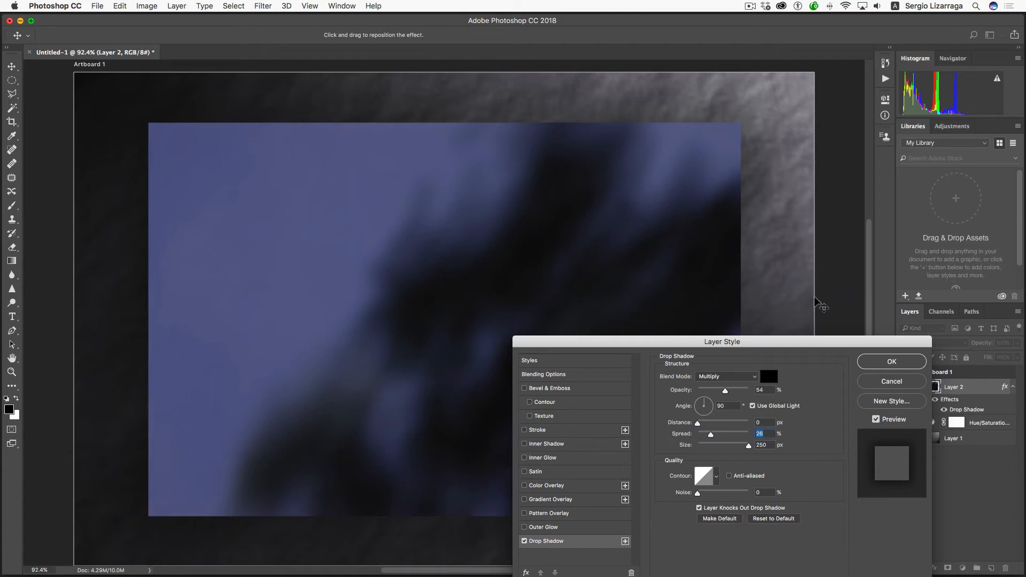
mouse_move(813, 312)
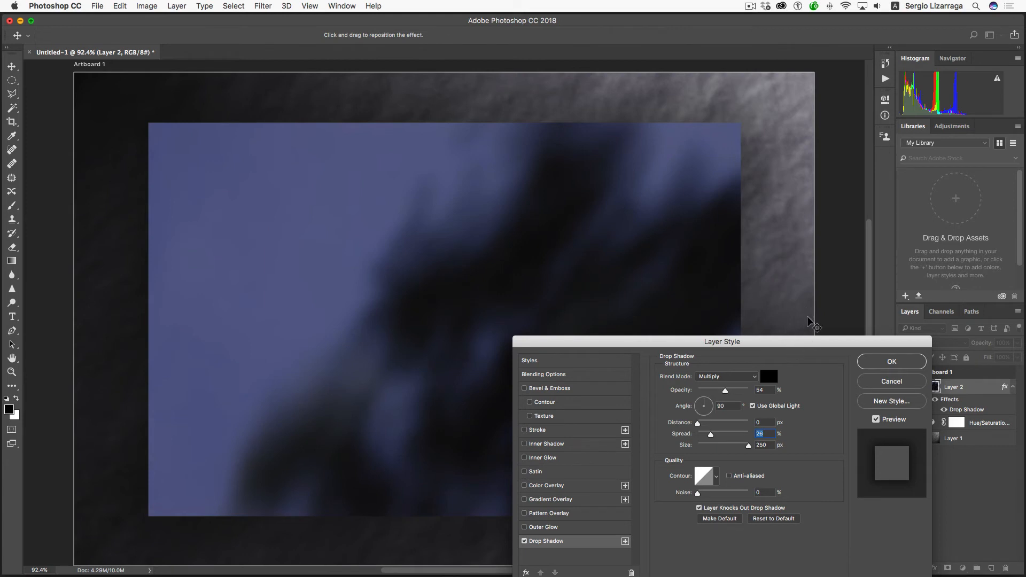
mouse_move(748, 449)
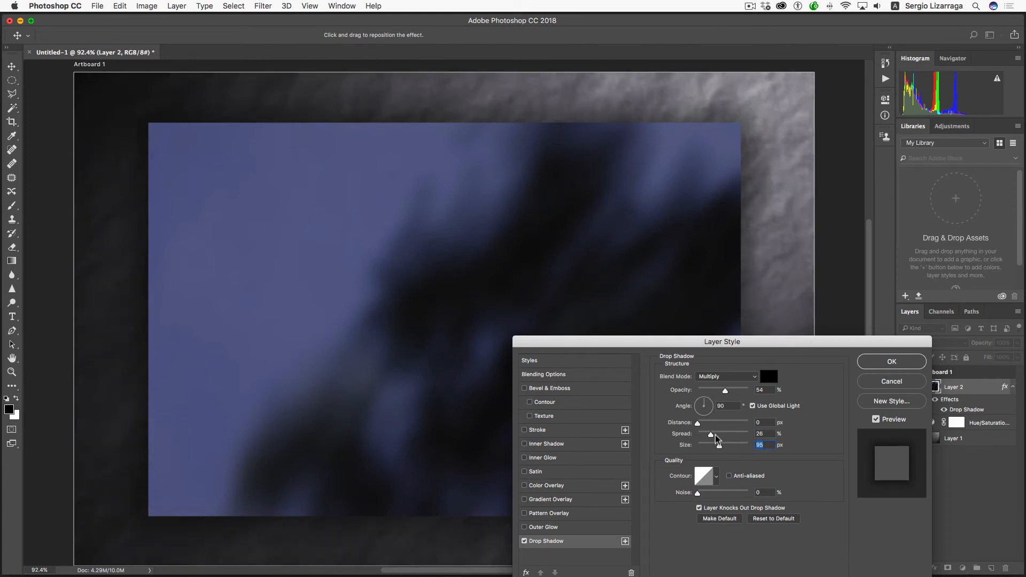
drag(698, 434, 713, 434)
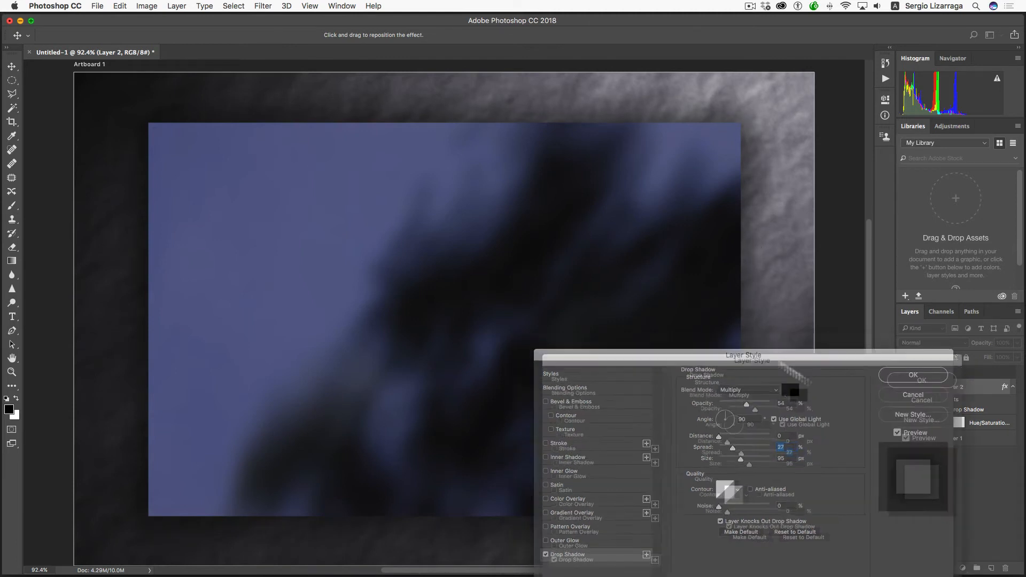
drag(742, 355, 881, 444)
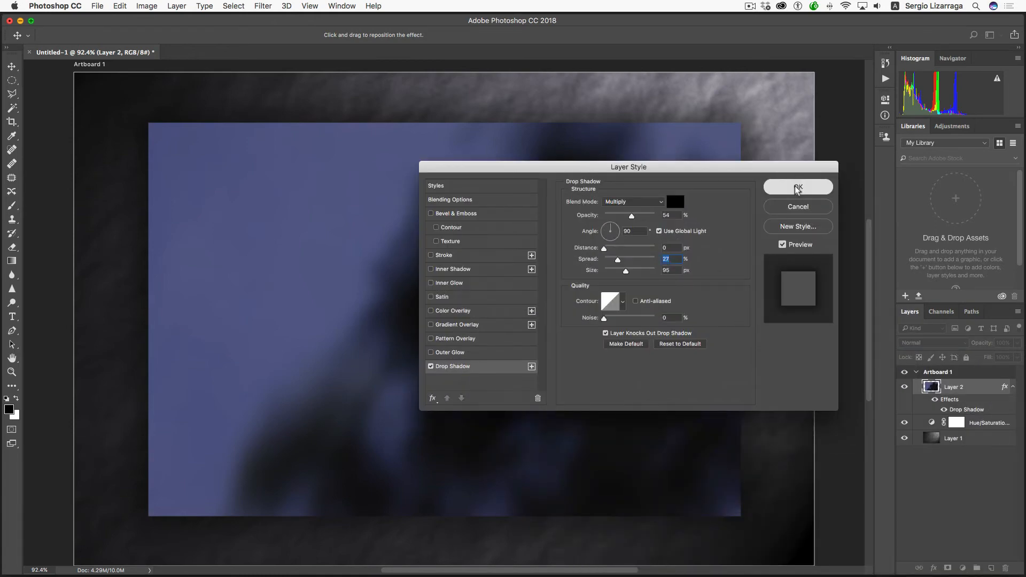
- Confirm the drop shadow and open the second pinhole photo of green leaves
click(798, 187)
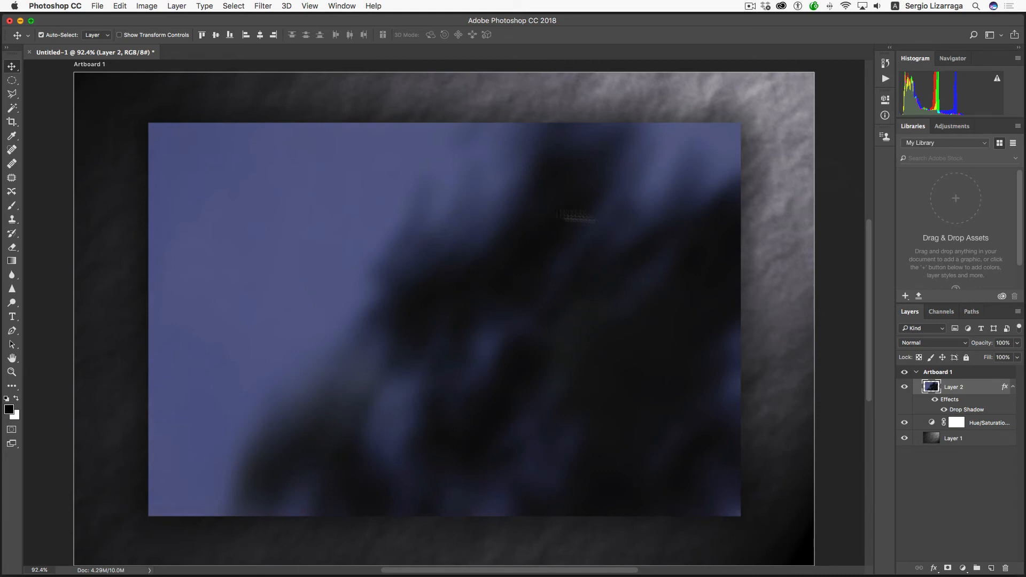
click(97, 6)
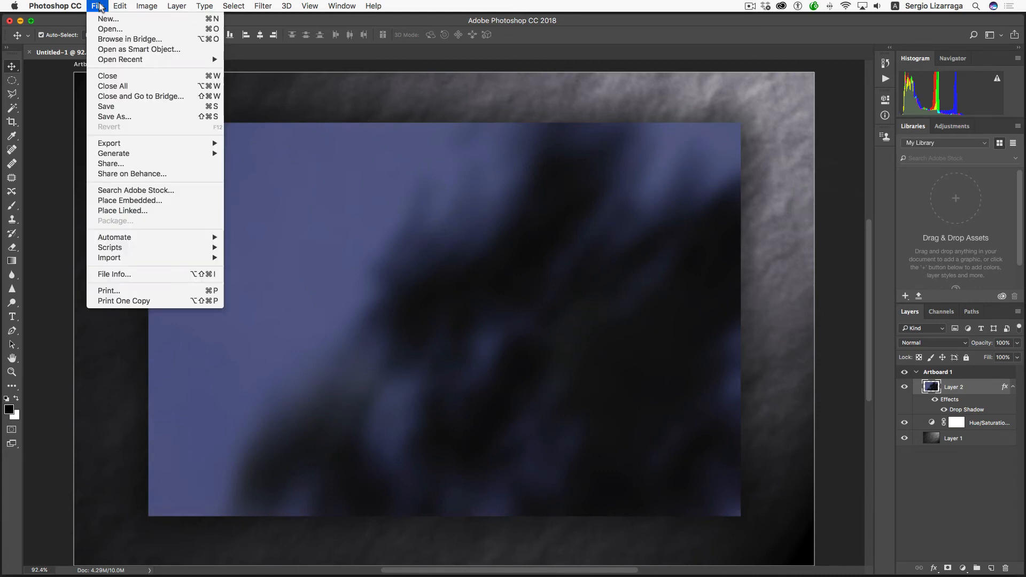
click(109, 29)
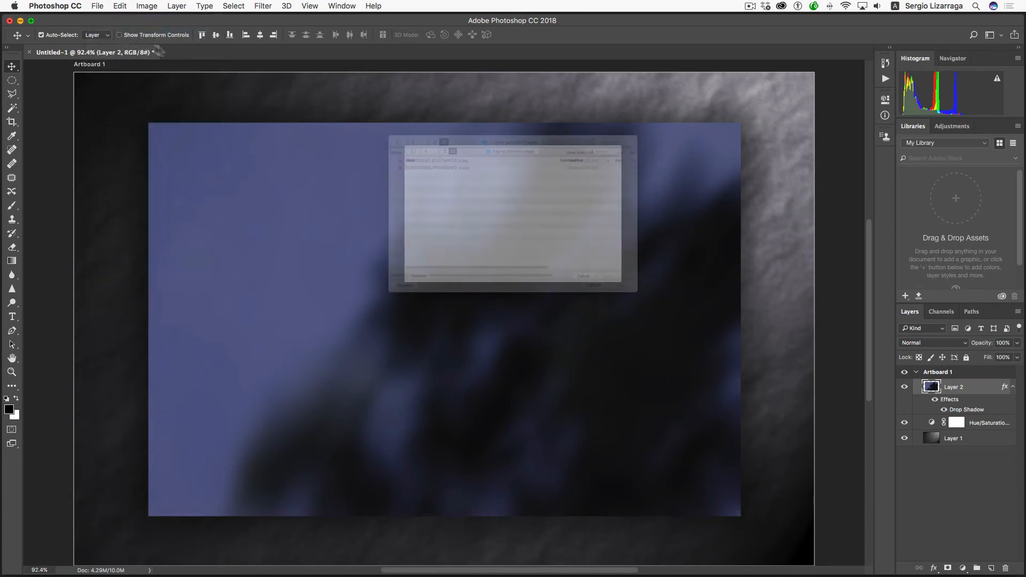
click(396, 143)
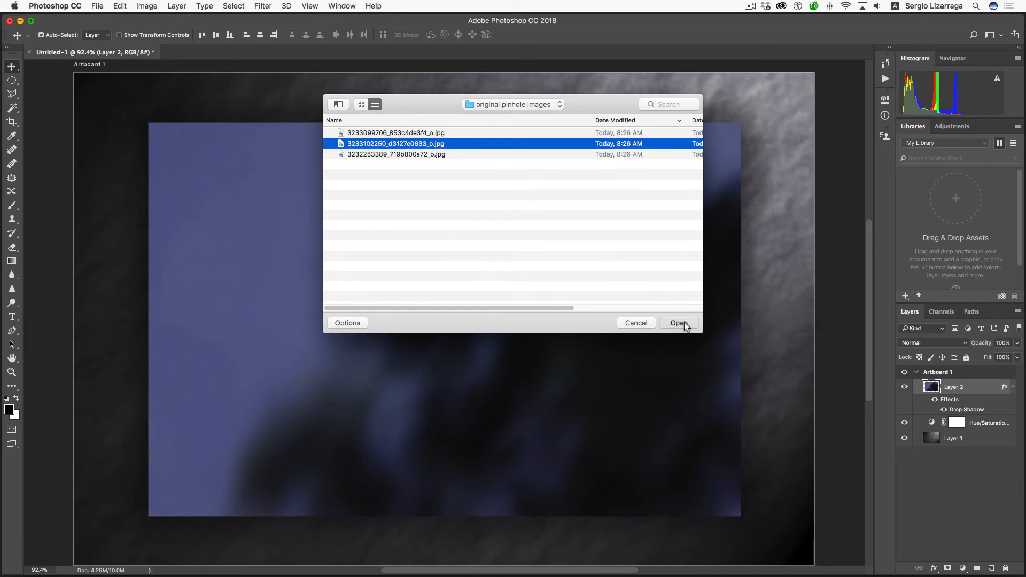
click(679, 323)
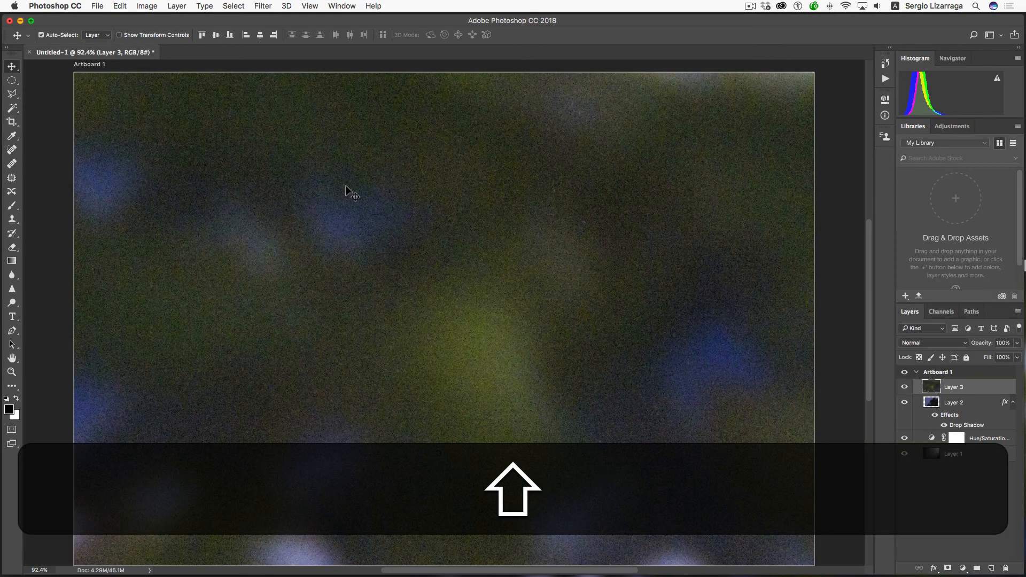
- Scale the second photo layer to 1200 px wide with Cmd+T
key(cmd+t)
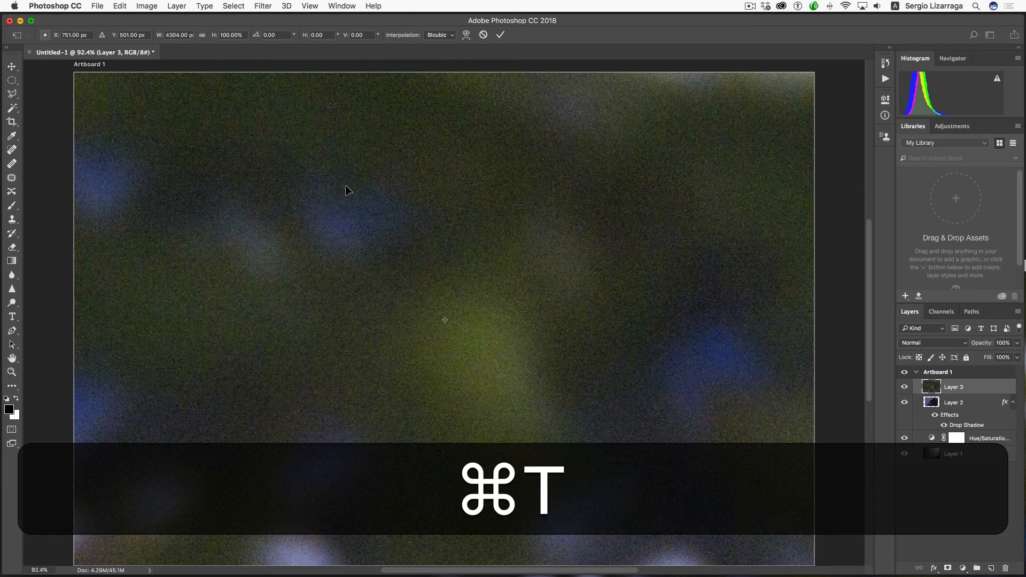
key(cmd+t)
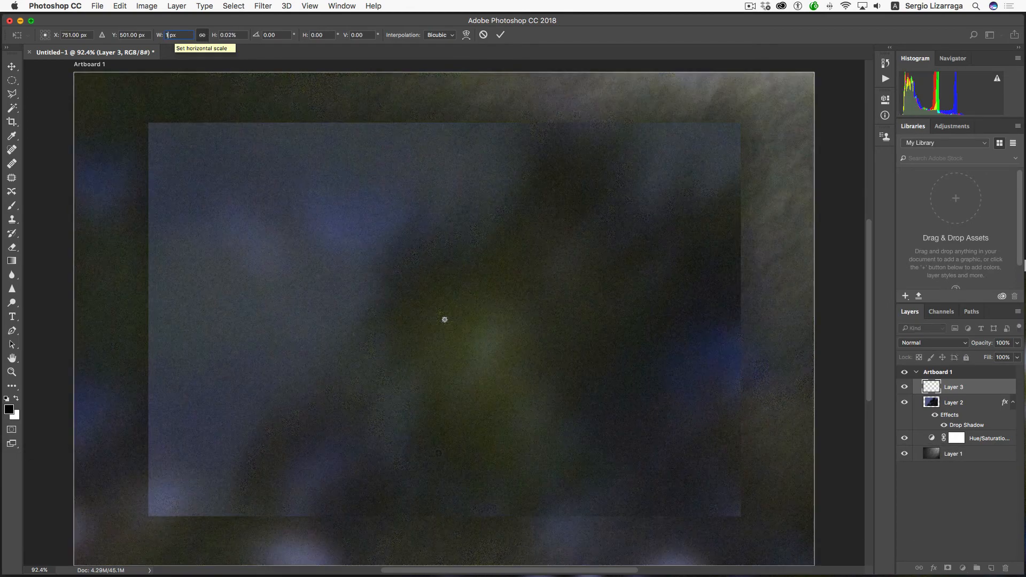
text(1200)
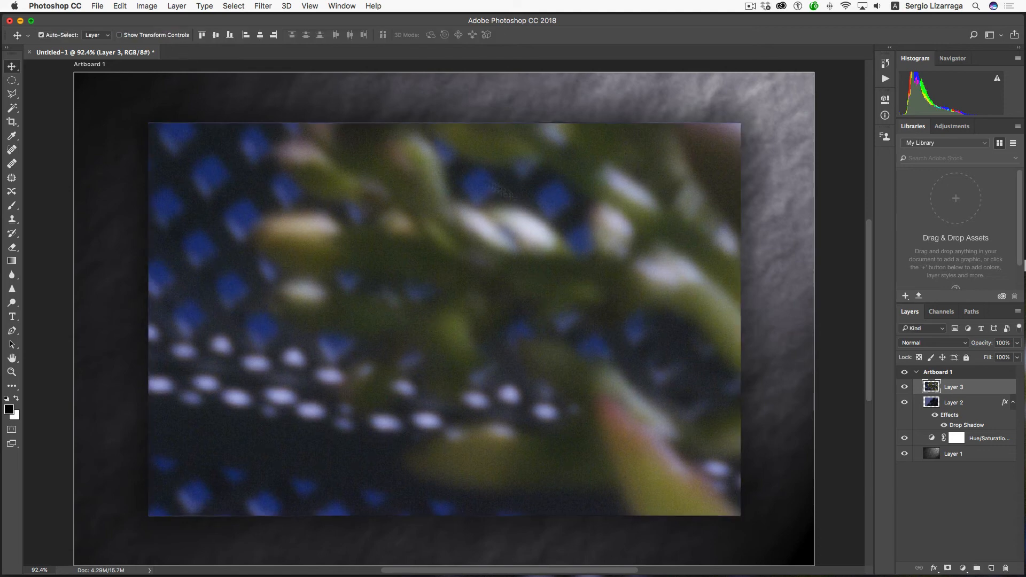
- Copy Layer 2's drop shadow onto Layer 3, the green-leaf photo
click(953, 402)
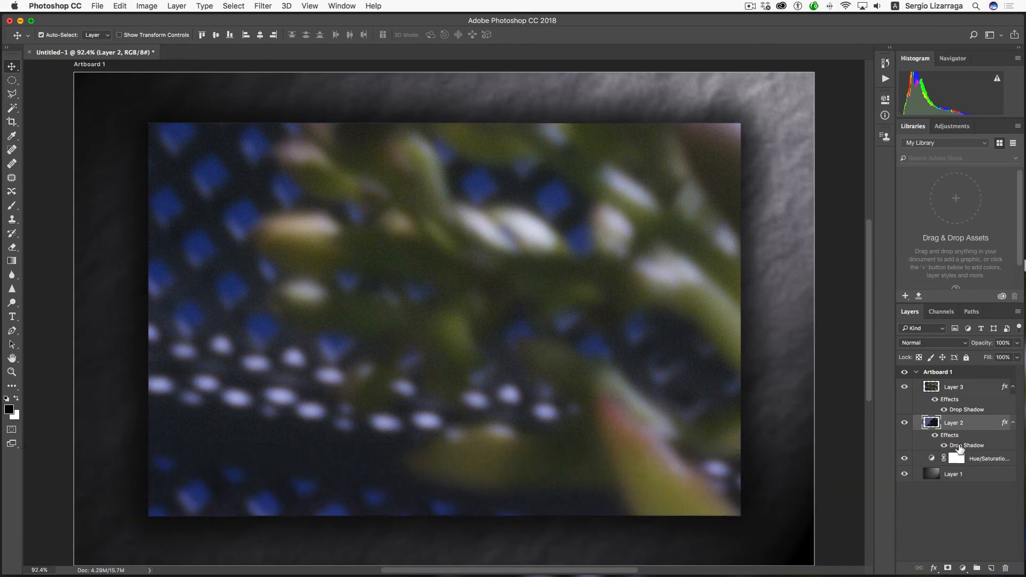
double_click(973, 457)
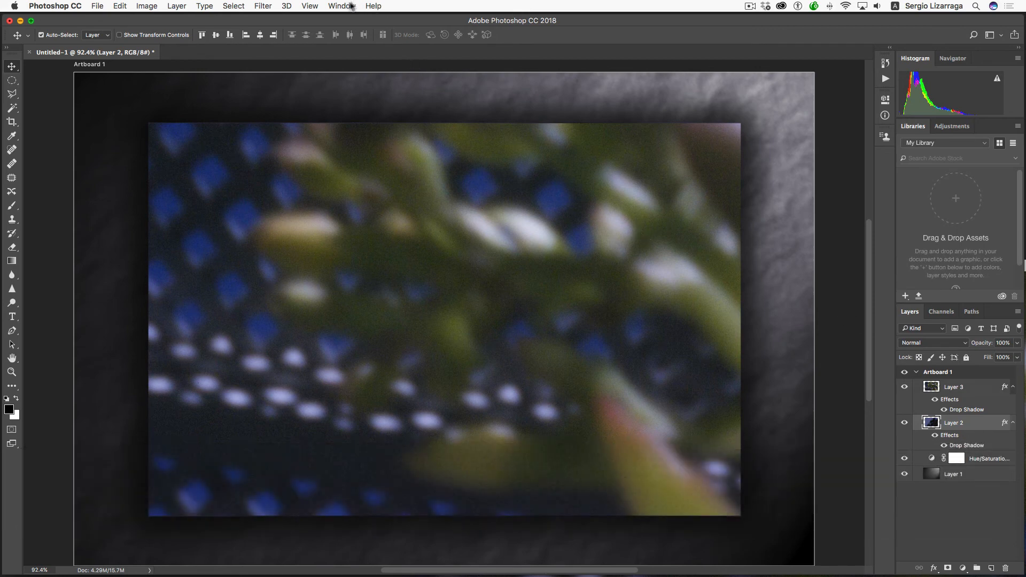
mouse_move(384, 423)
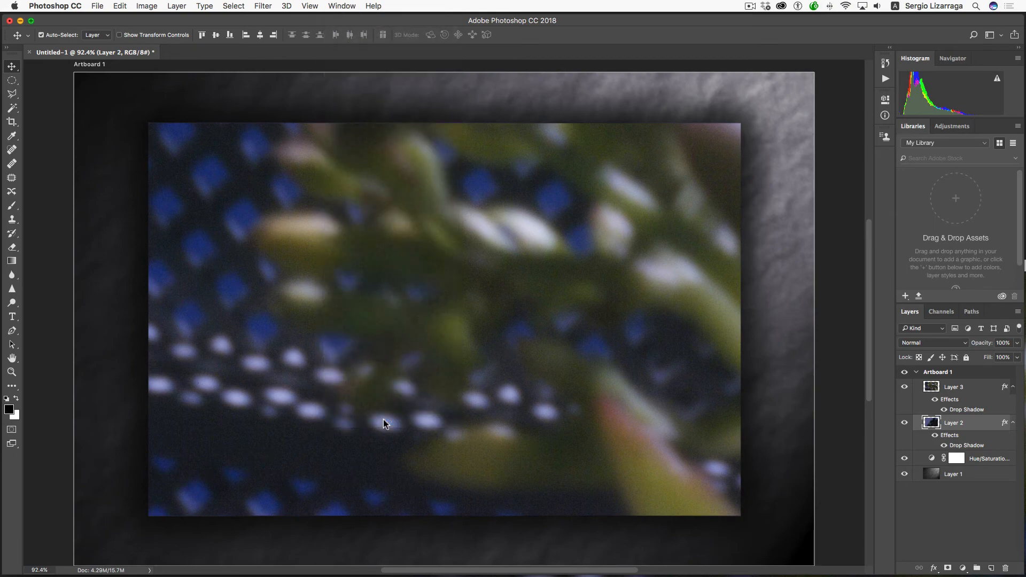
mouse_move(409, 271)
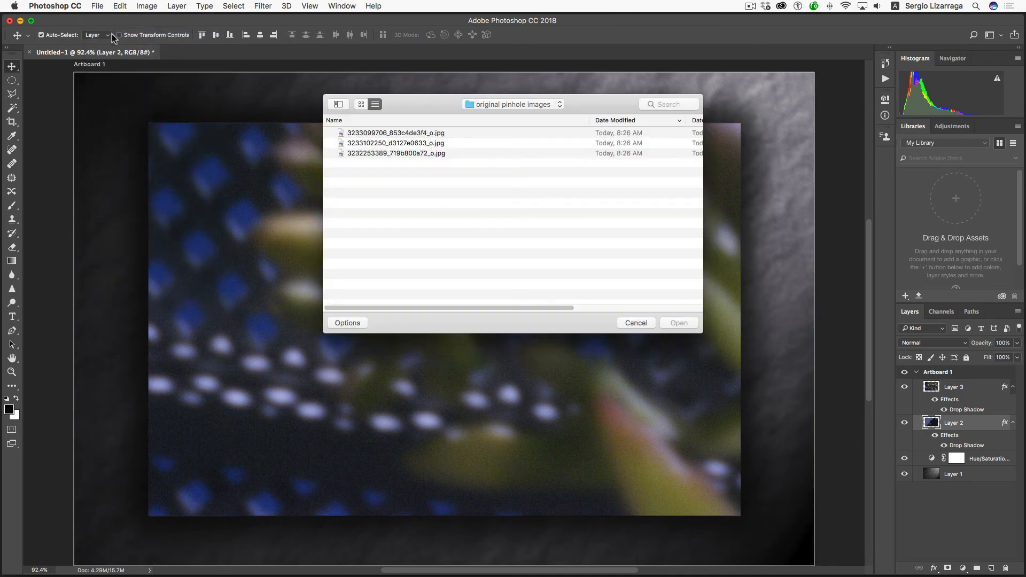
- Place the dark blue pinhole photo as Layer 4 and scale it to 1200 px wide
click(395, 153)
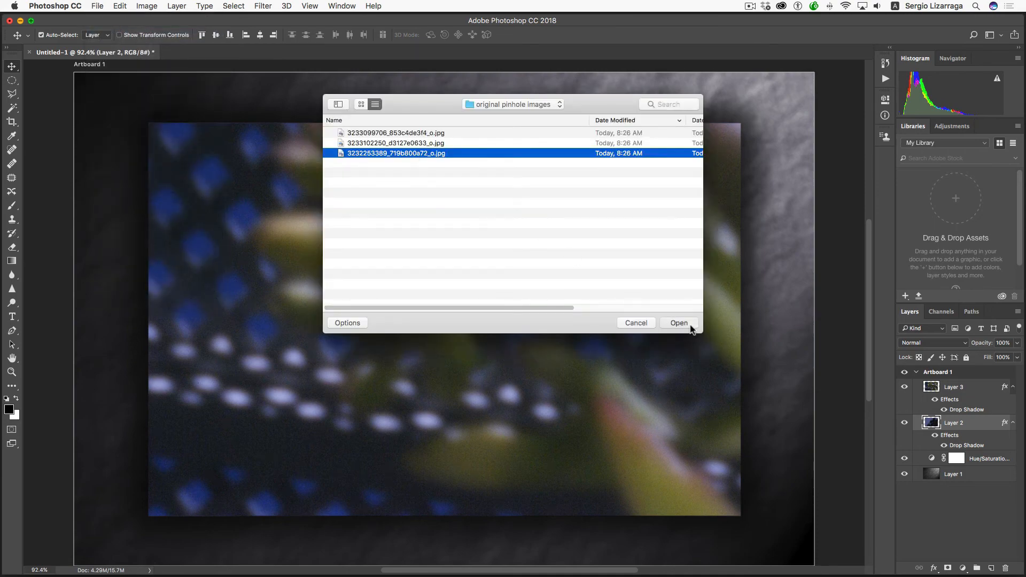
click(679, 323)
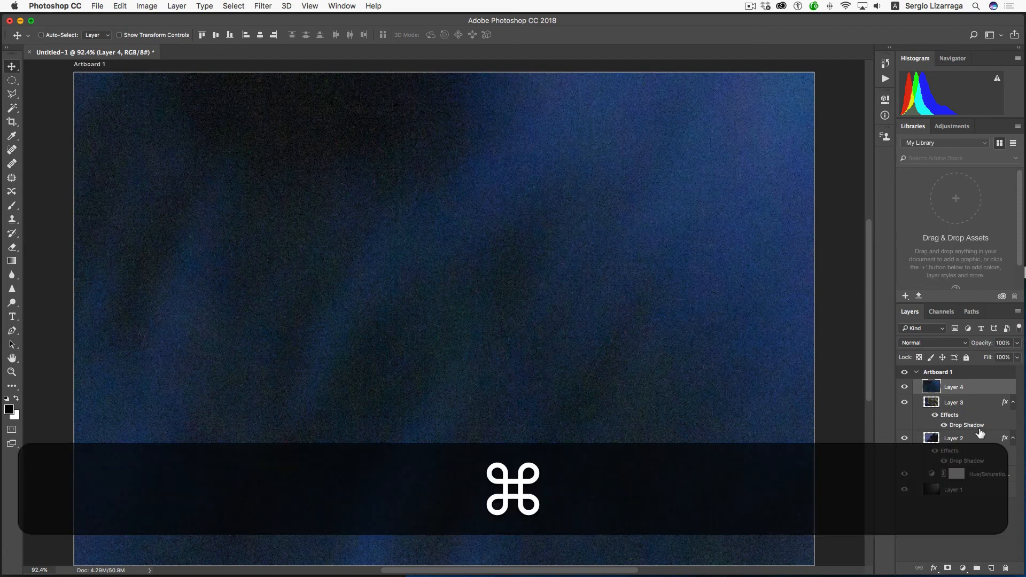
key(cmd+t)
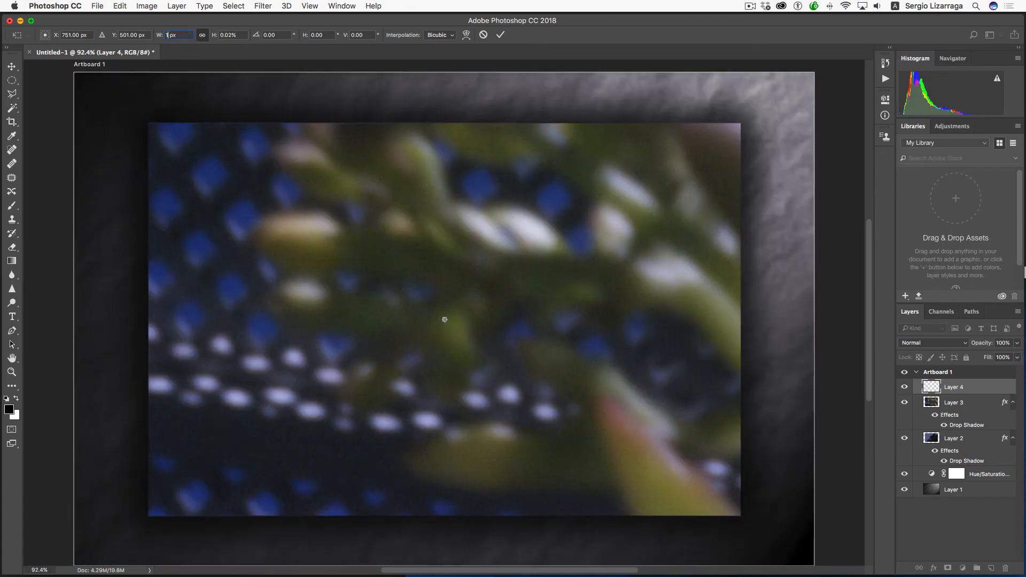
text(1200)
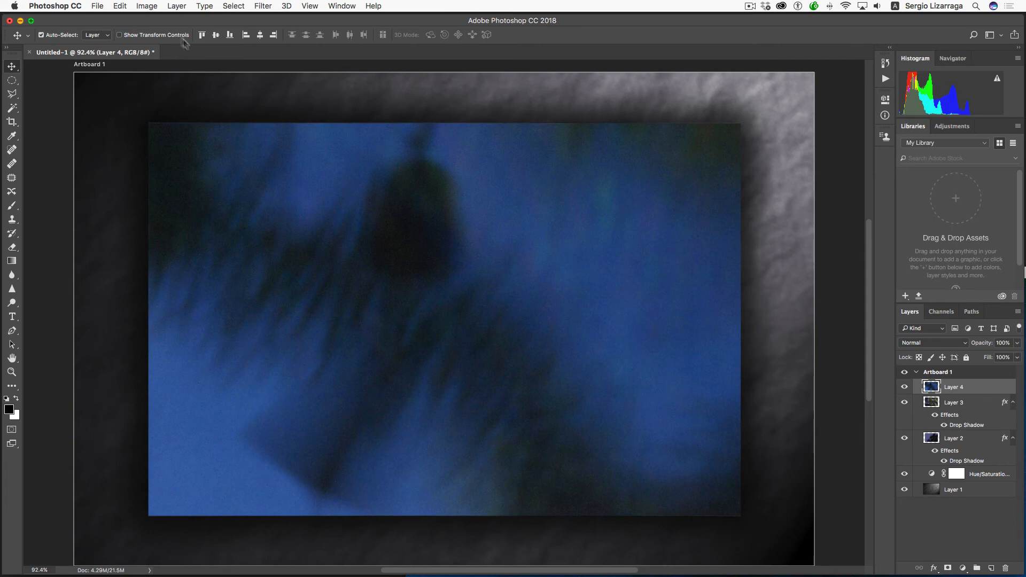
click(953, 402)
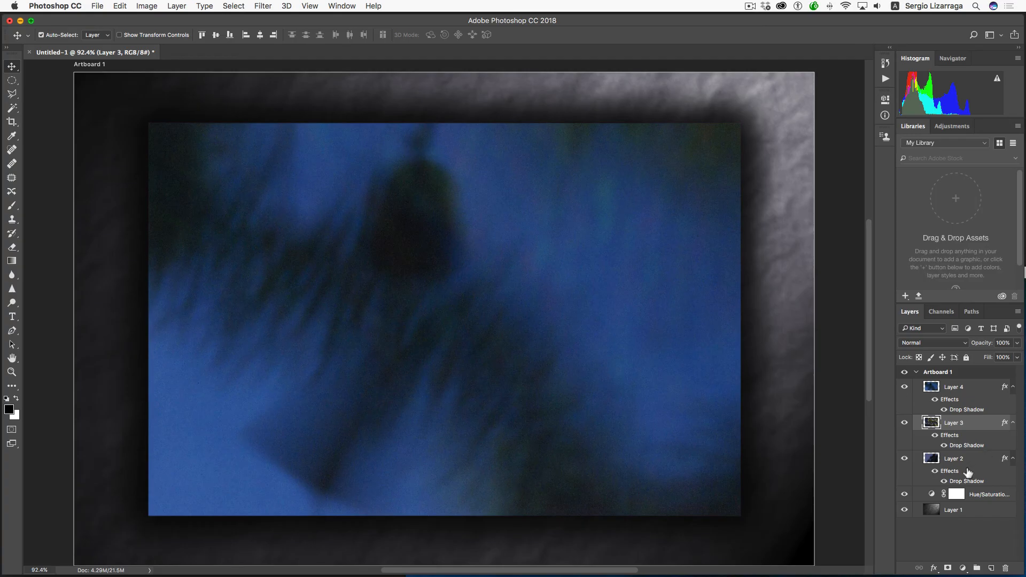
- Add the drop shadow to Layer 4 and make shadow-free copies of Layers 2, 3 and 4
click(954, 458)
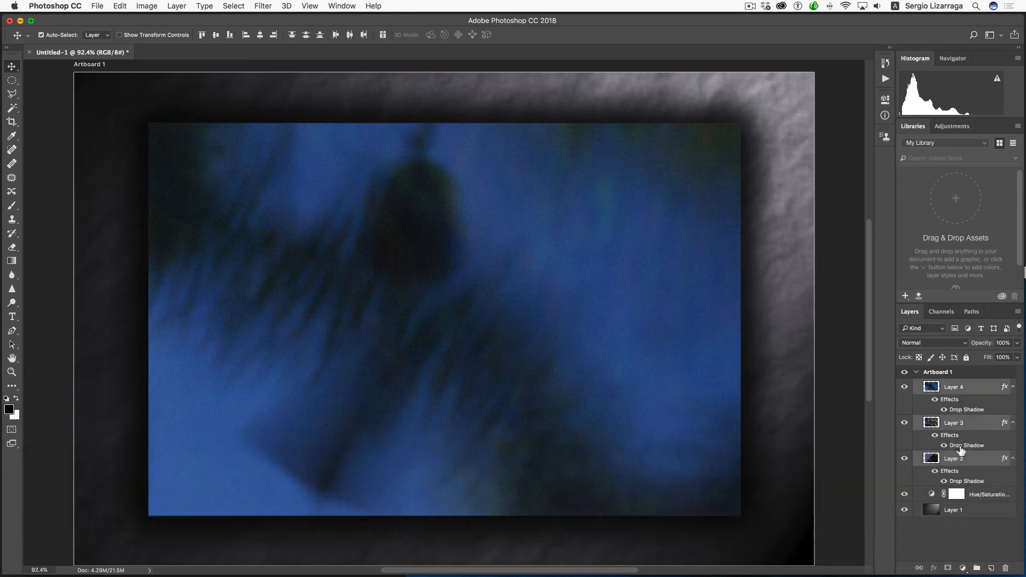
mouse_move(947, 493)
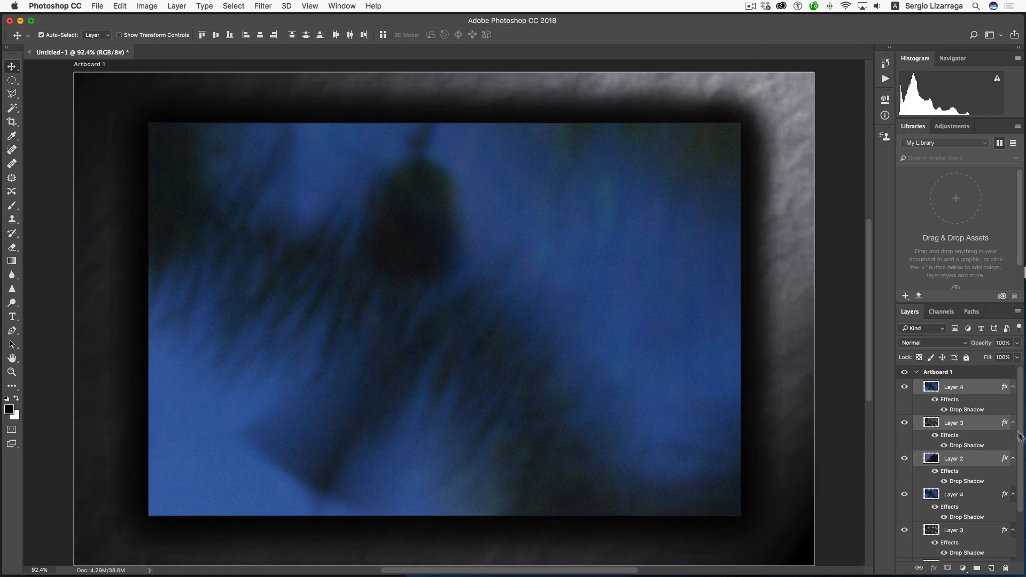
click(953, 387)
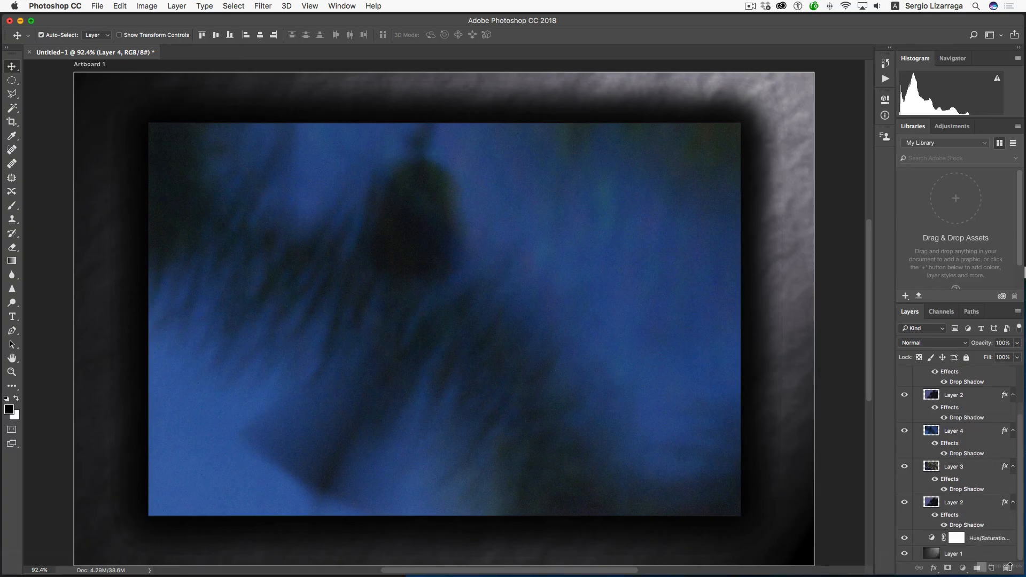
click(953, 394)
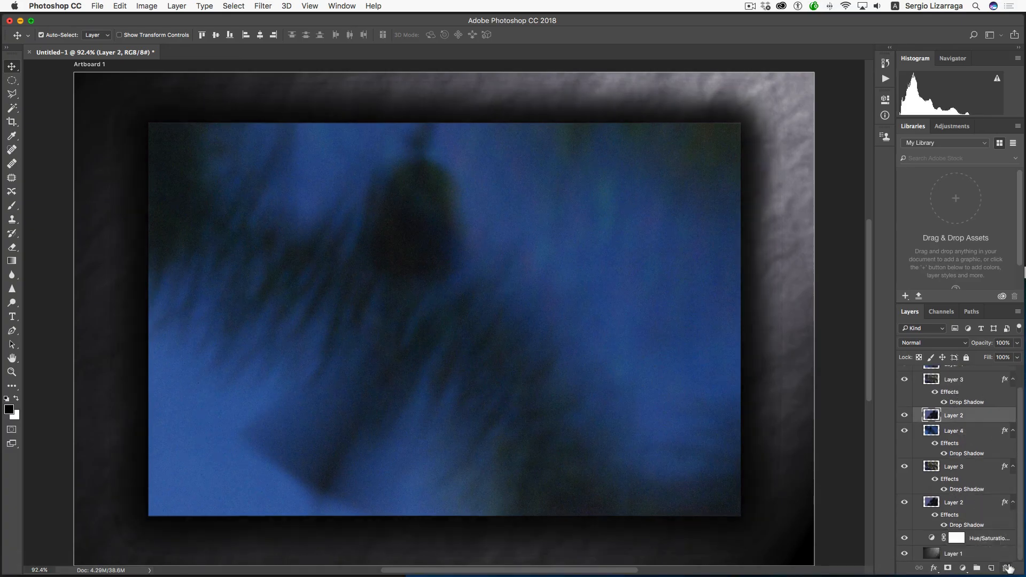
click(953, 378)
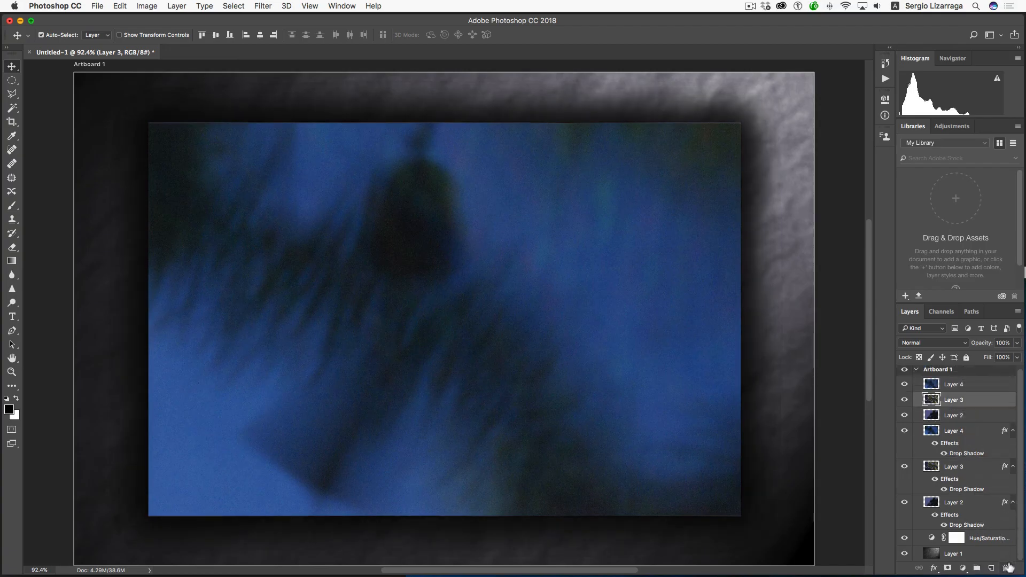
mouse_move(967, 430)
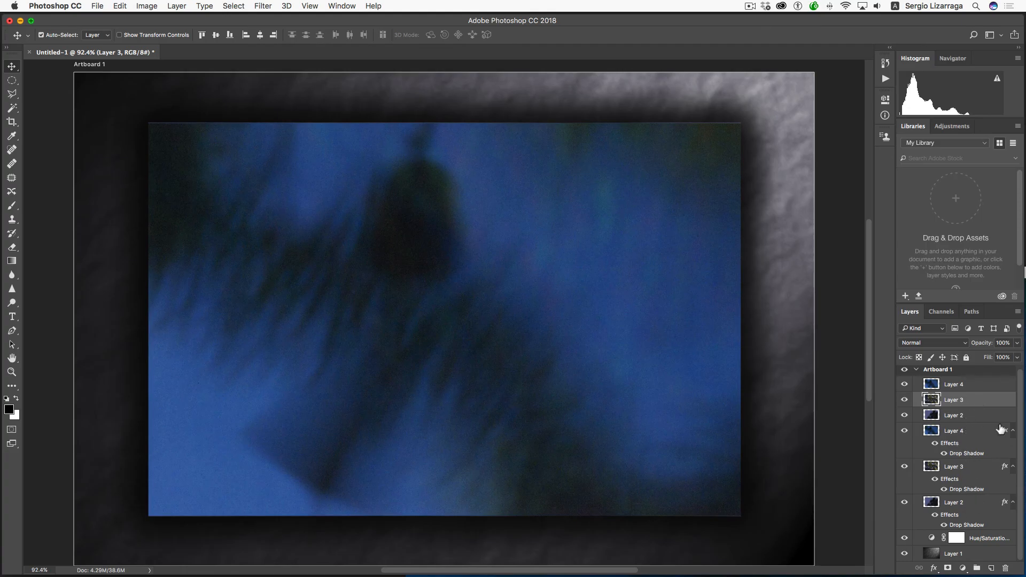
click(953, 431)
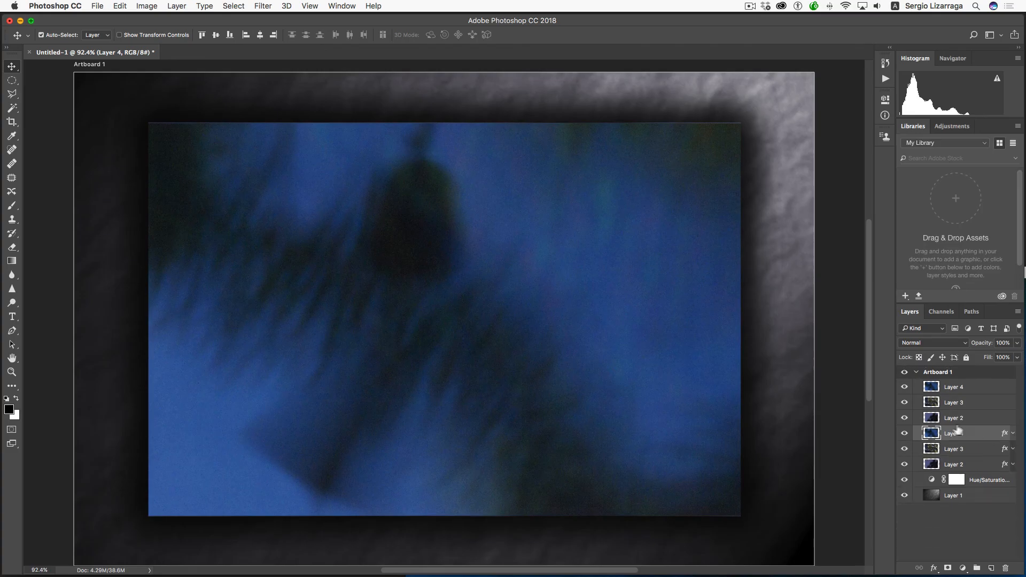
click(953, 417)
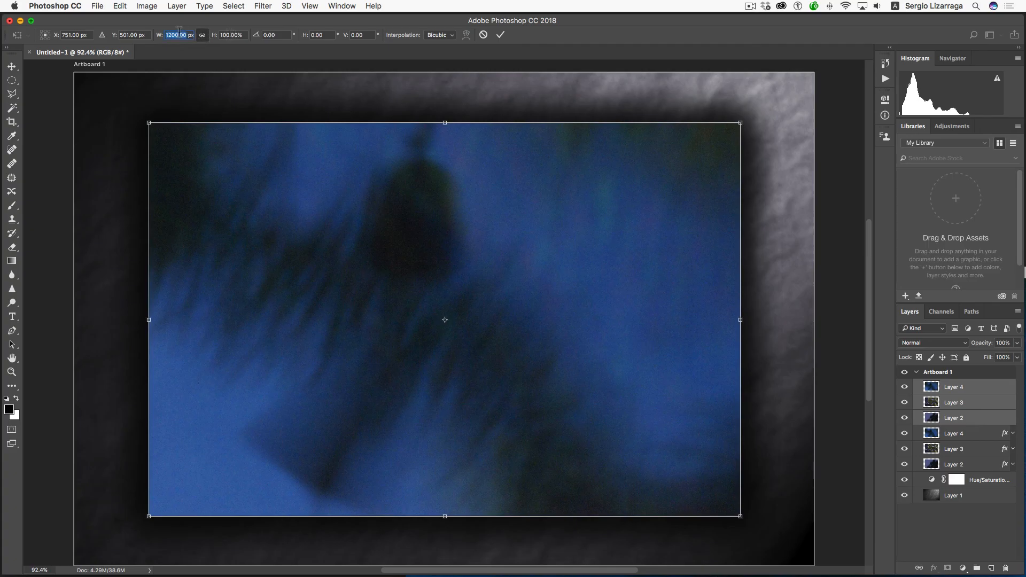
- Set the selected copy layers to 300 px wide and commit the transform
text(300)
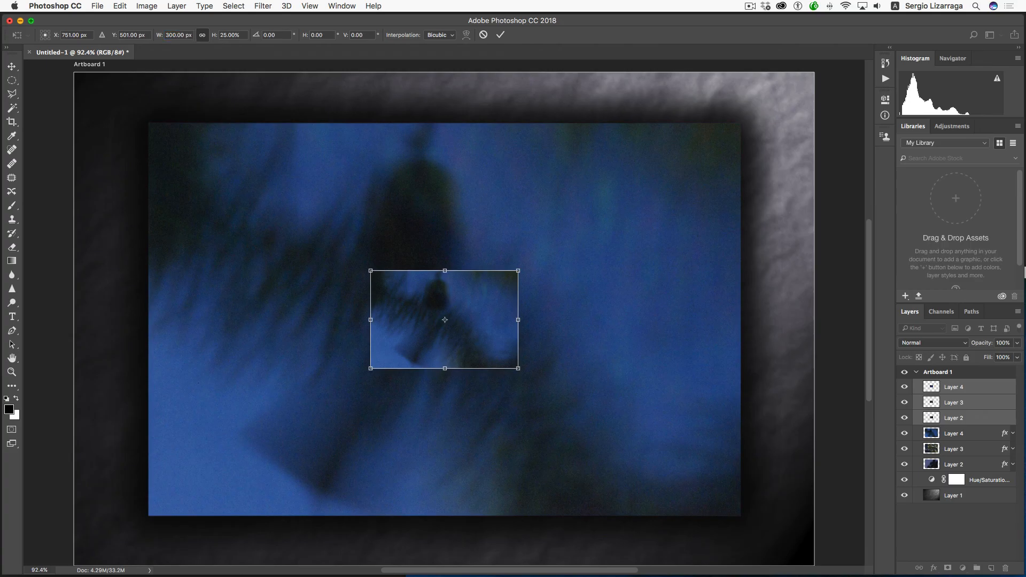
click(501, 35)
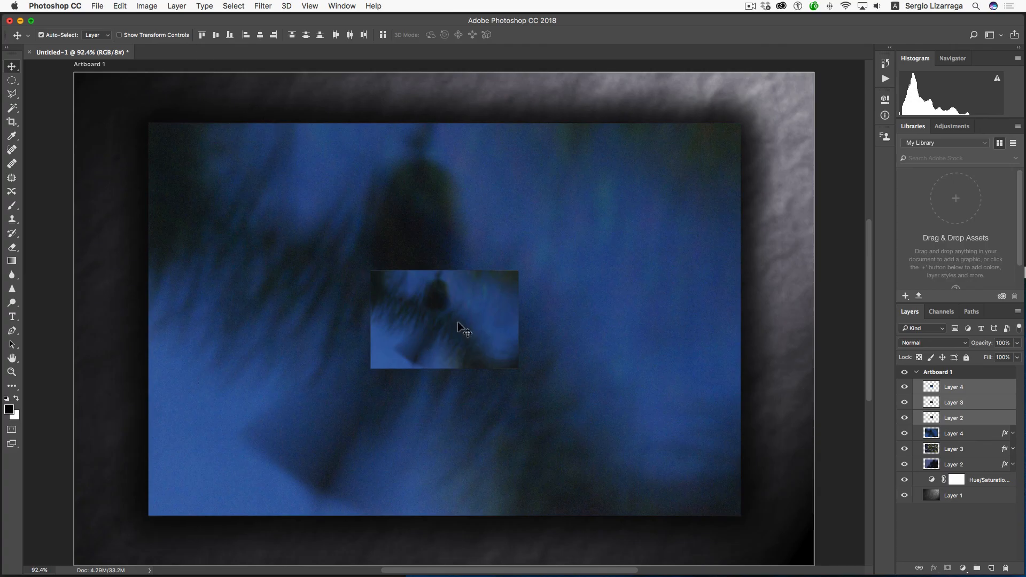
mouse_move(971, 420)
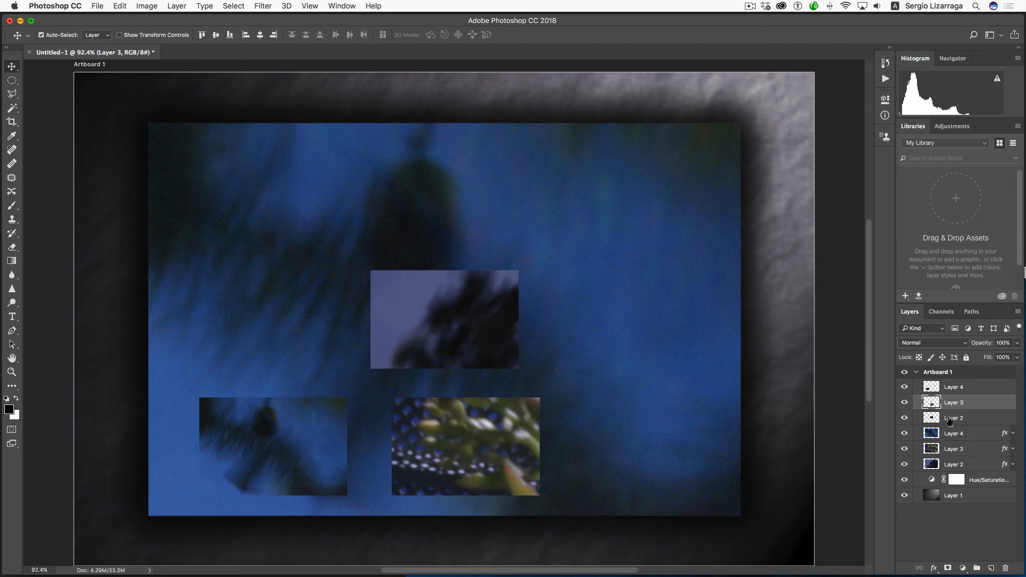
- Drag the third small copy to the bottom right of the main photo
drag(443, 319, 671, 464)
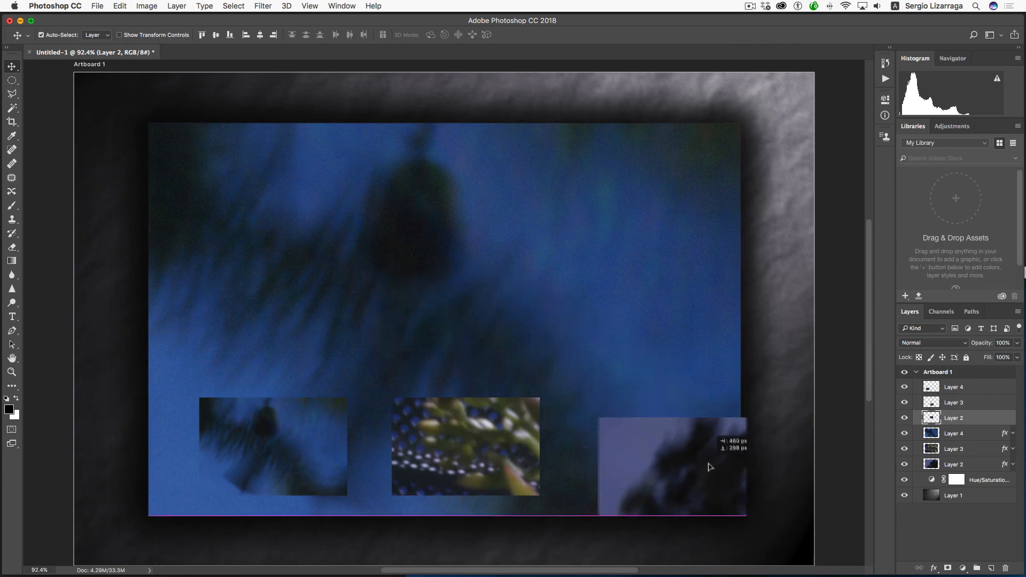